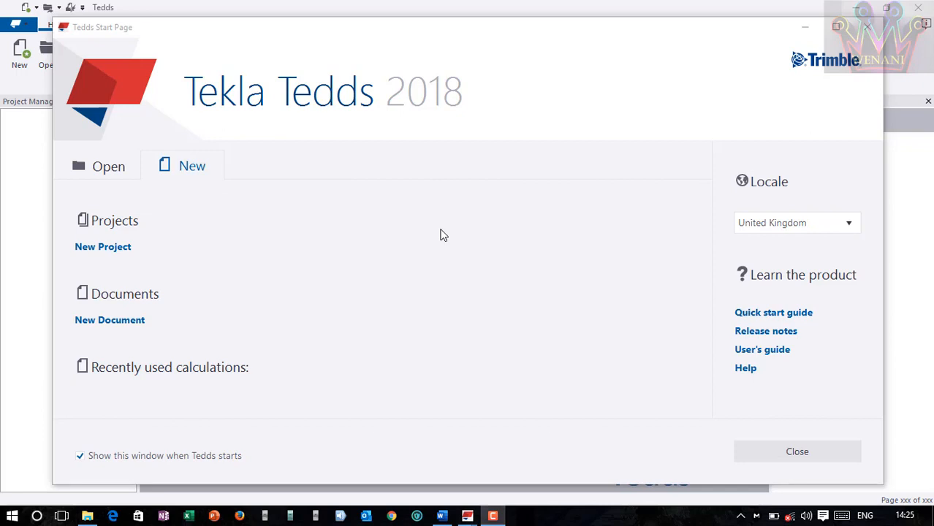
mouse_move(410, 201)
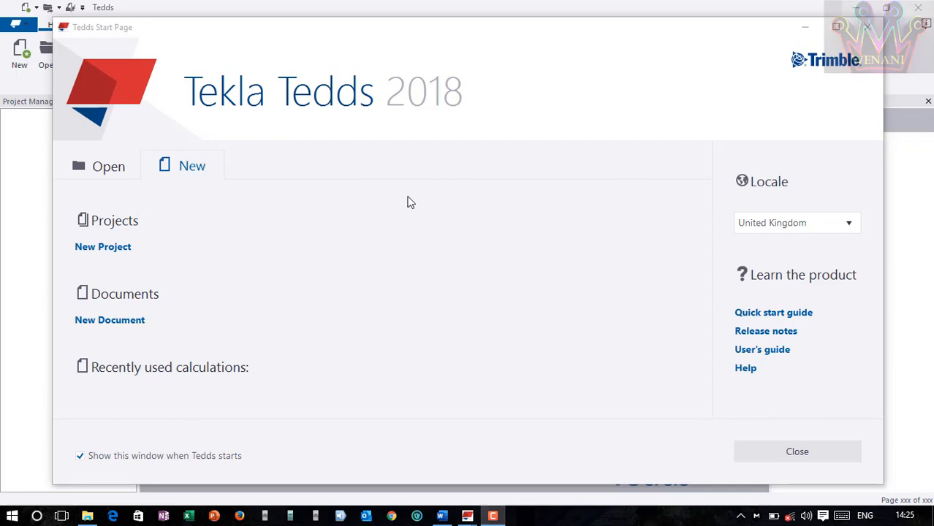
mouse_move(614, 137)
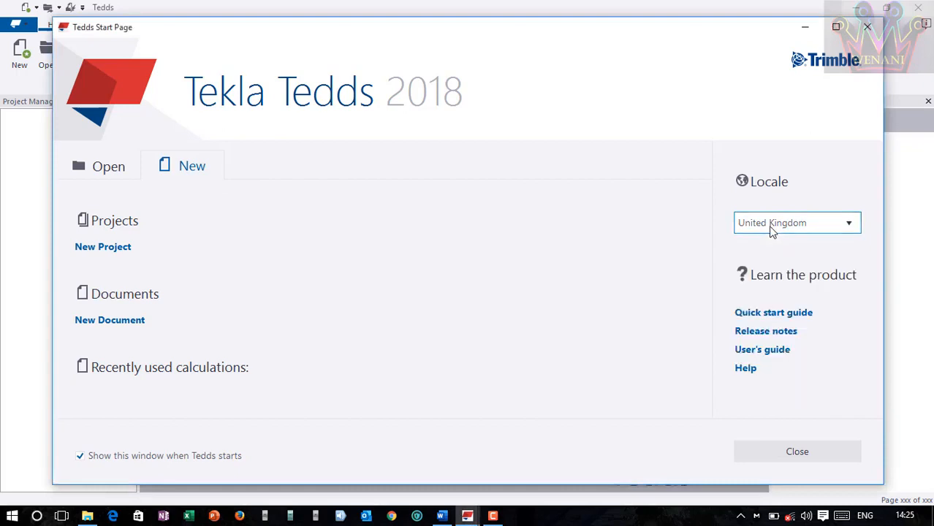
mouse_move(117, 327)
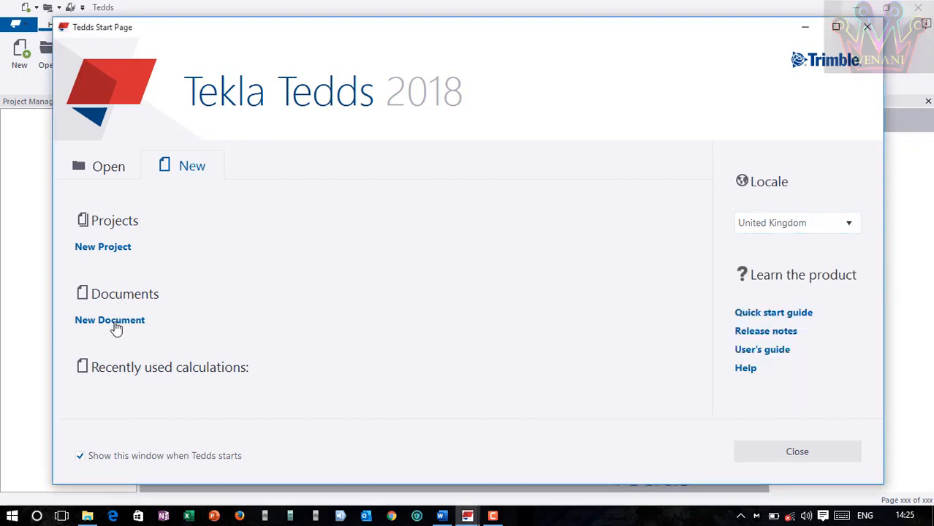
Start a new calculation document and expand the Drainage group in the calculation library
click(110, 320)
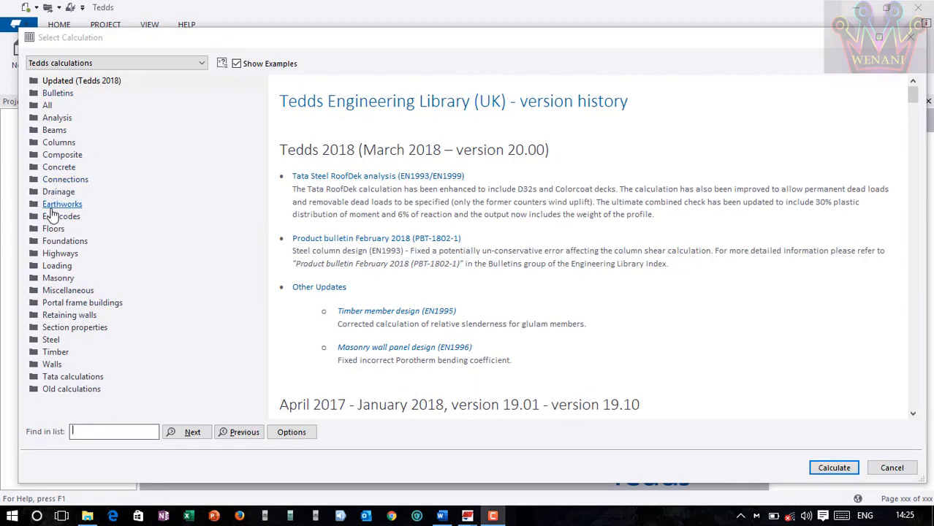
click(58, 192)
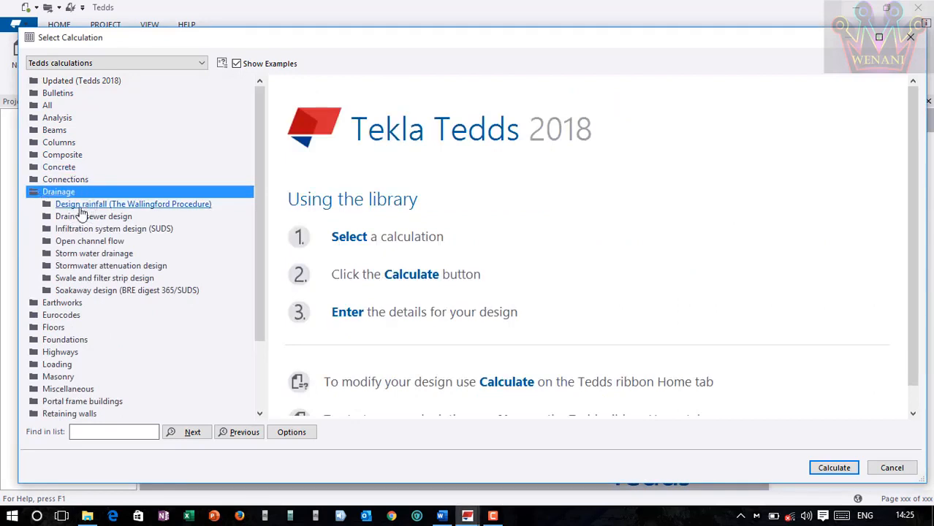
mouse_move(91, 300)
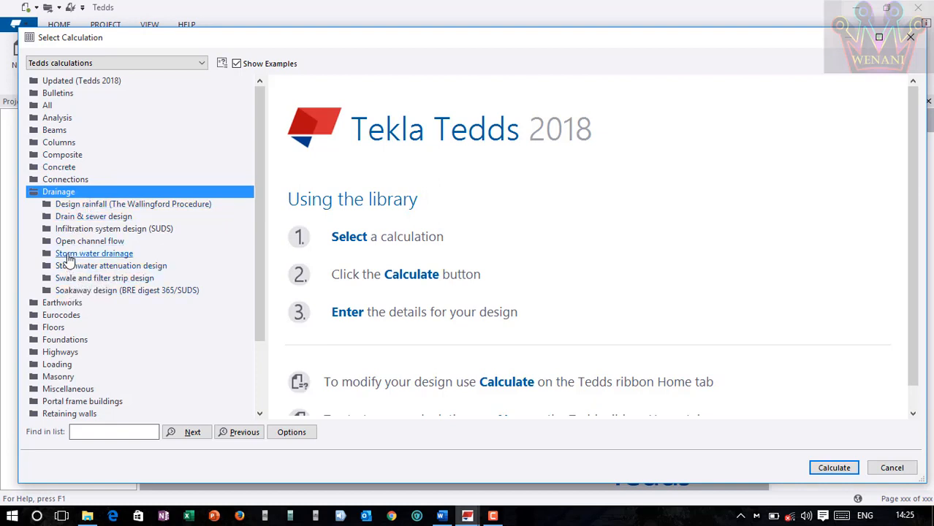
mouse_move(147, 261)
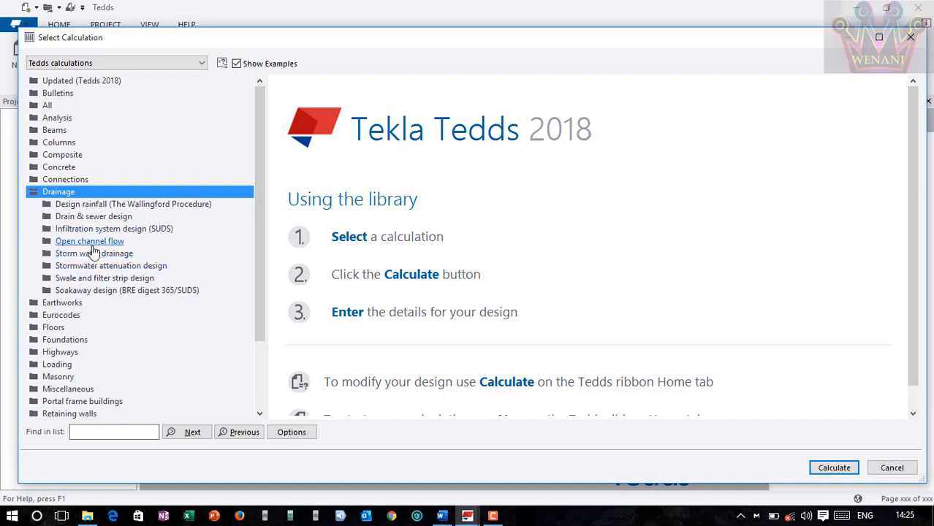
mouse_move(93, 216)
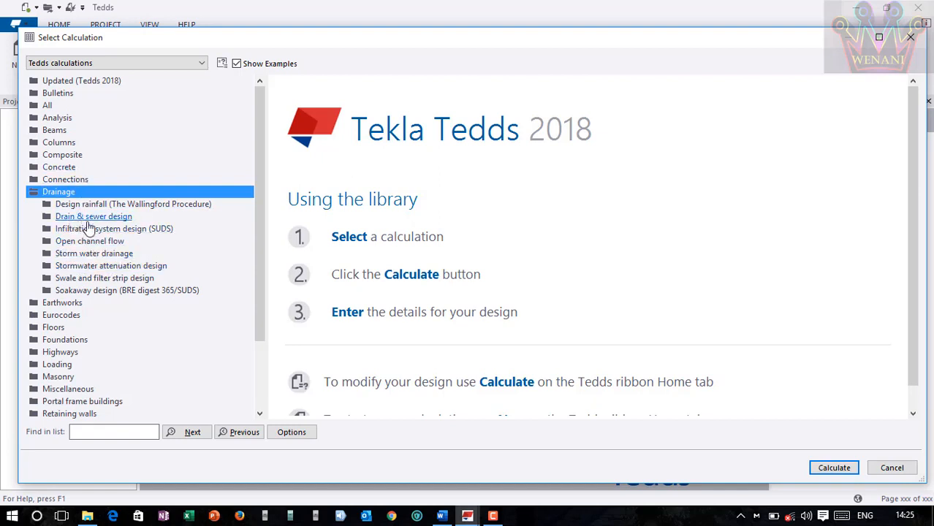
Expand Drain & sewer design to show its foul sewer and surface water examples
click(94, 216)
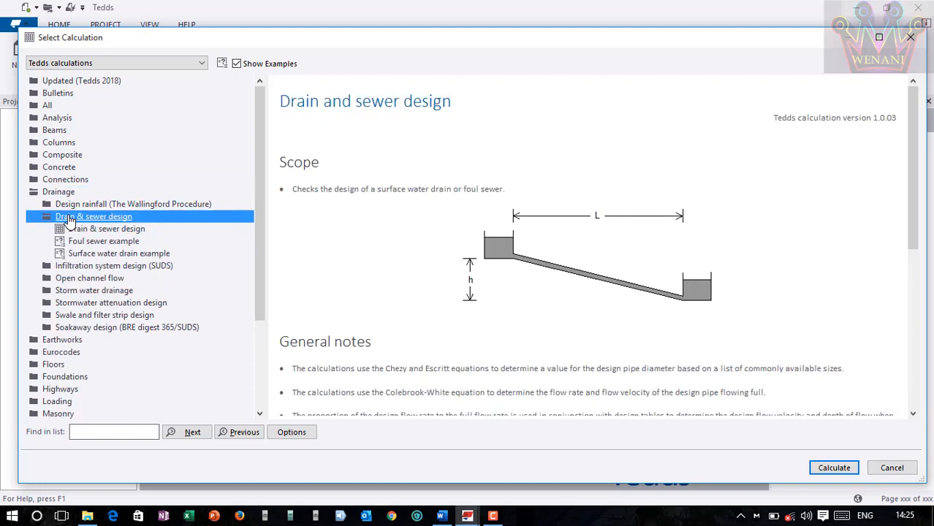
mouse_move(533, 212)
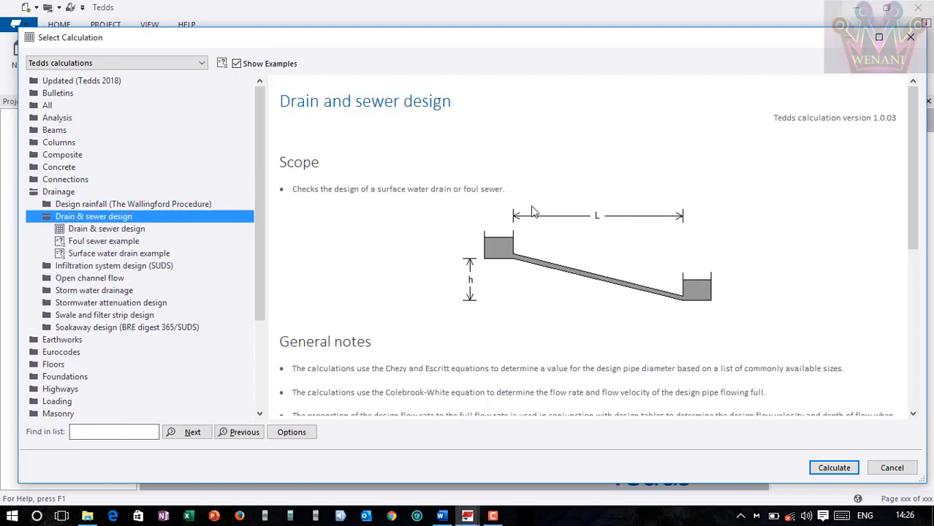
mouse_move(520, 252)
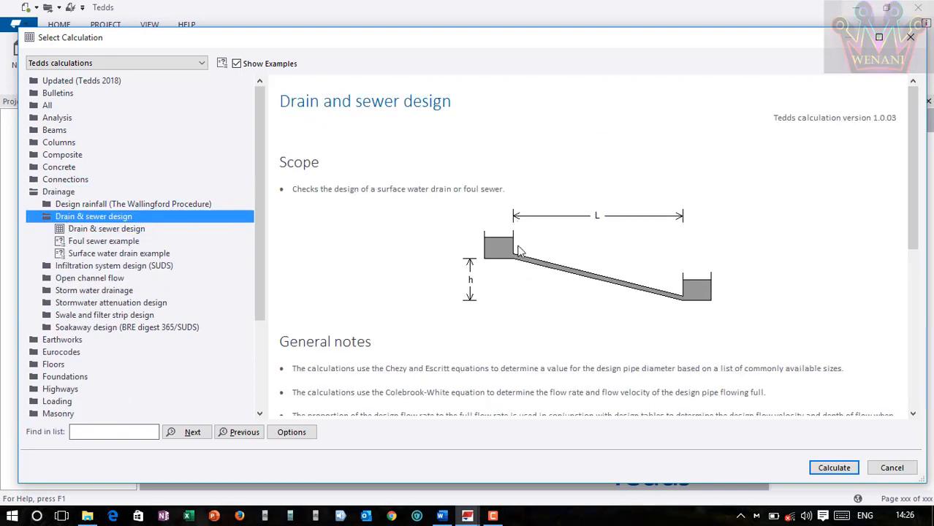
mouse_move(625, 266)
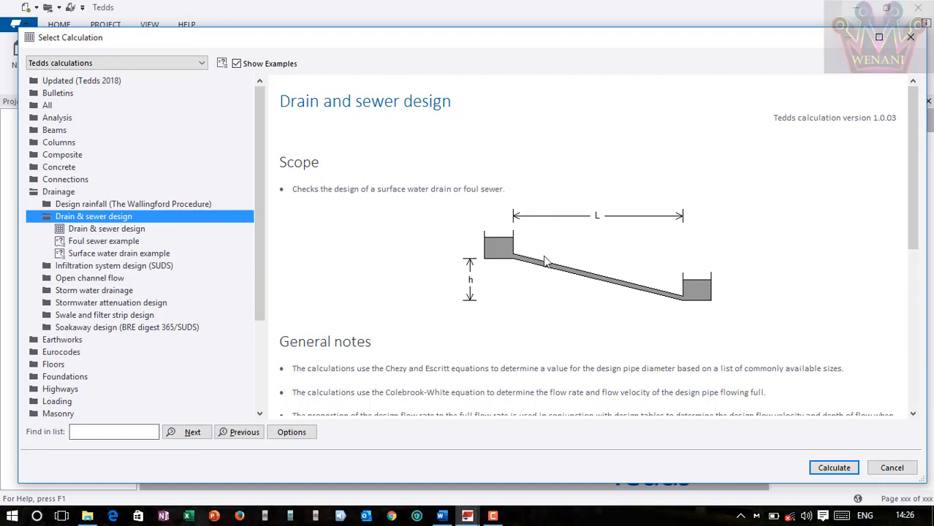
mouse_move(592, 232)
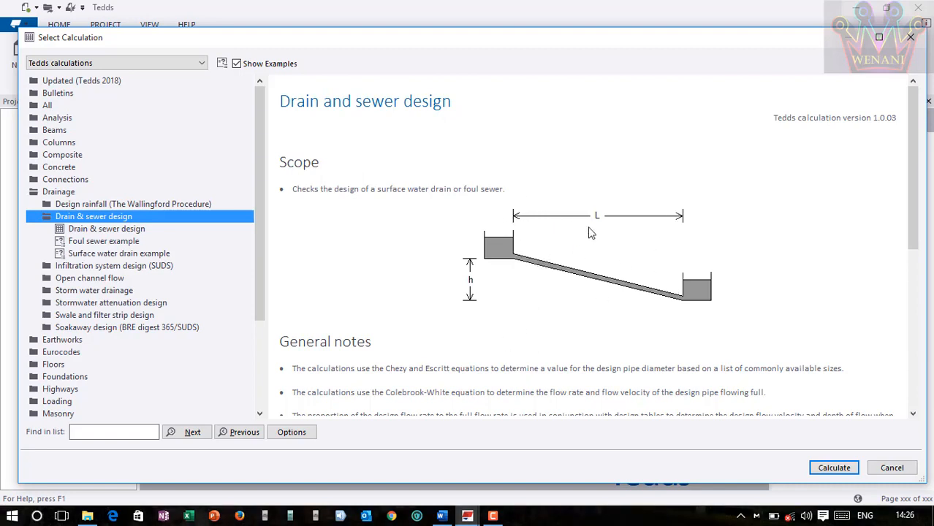
mouse_move(686, 250)
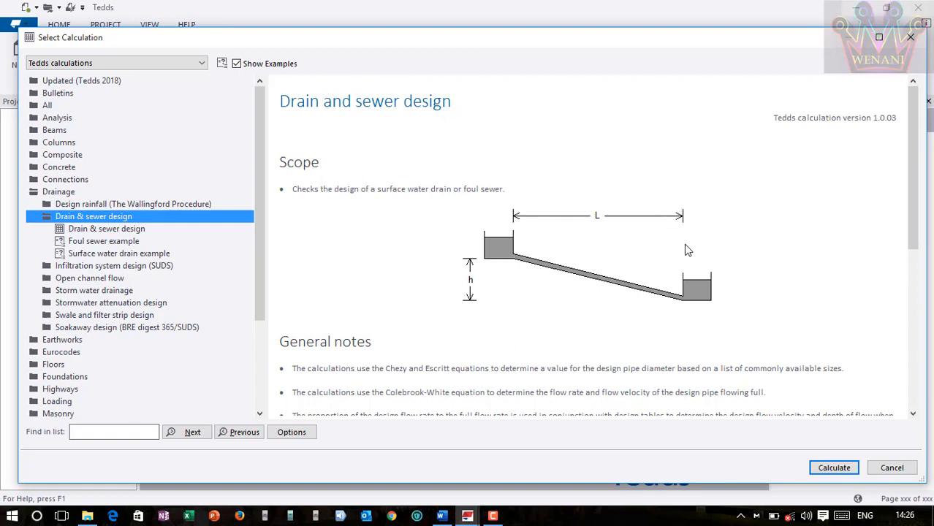
mouse_move(693, 266)
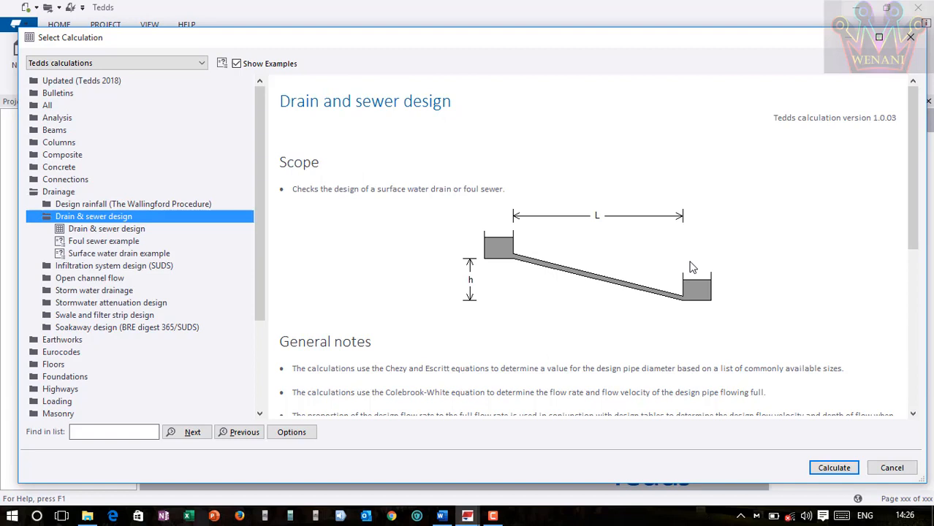
mouse_move(470, 280)
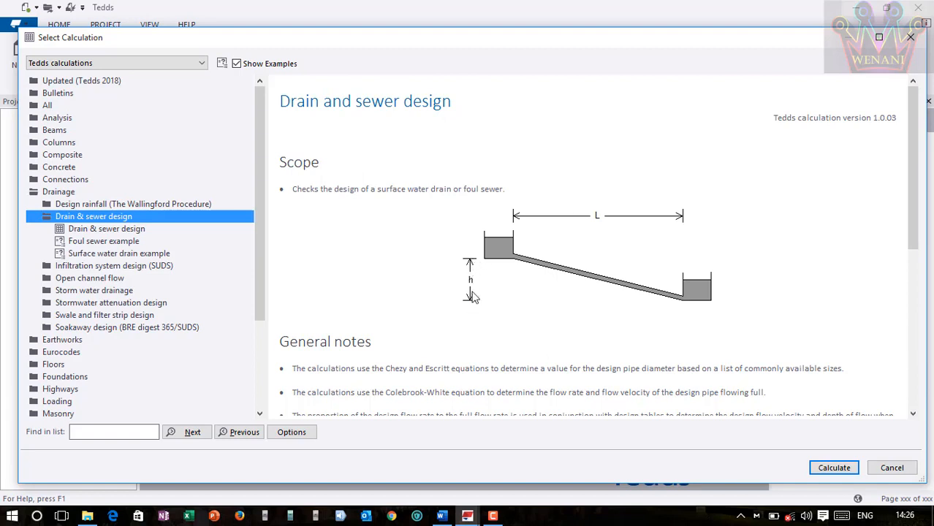
mouse_move(473, 289)
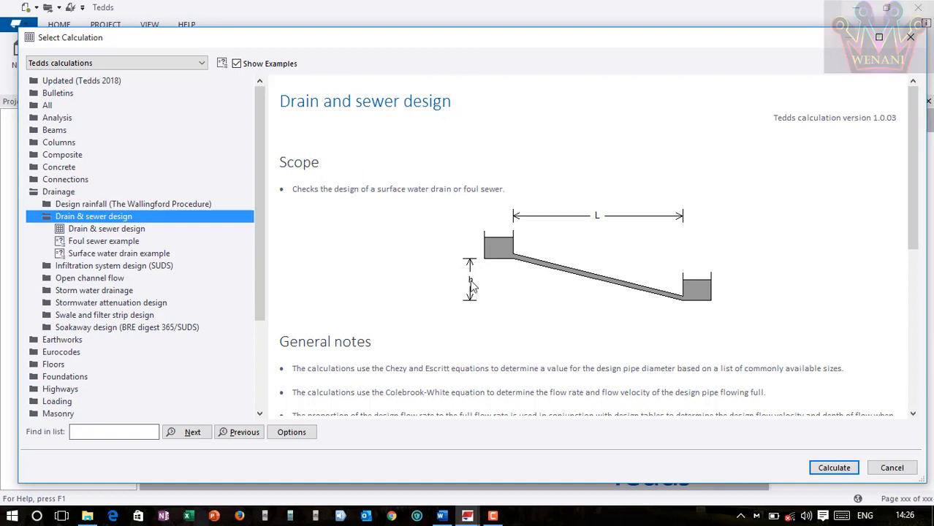
mouse_move(523, 260)
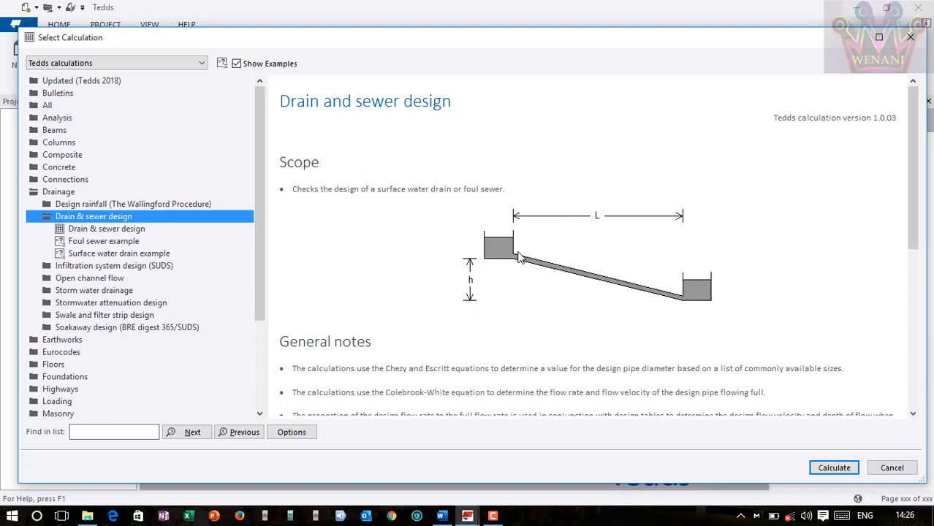
mouse_move(517, 254)
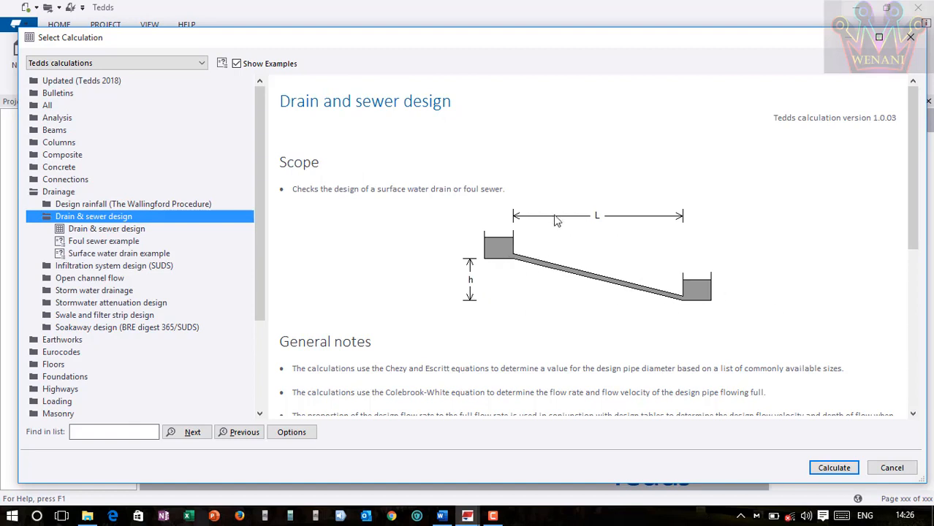
mouse_move(894, 230)
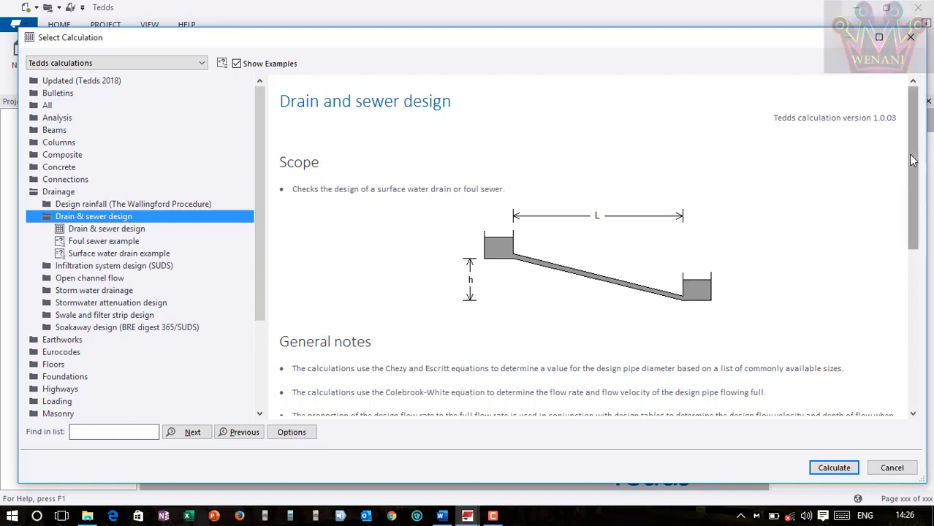
Scroll the Drain & sewer design notes to read its assumptions, limitations and revision history
scroll(down, 3)
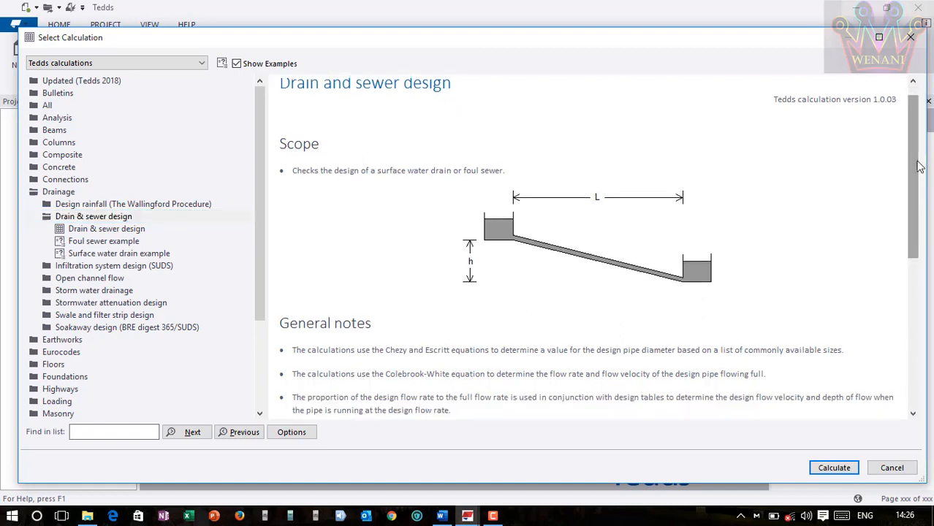
scroll(down, 3)
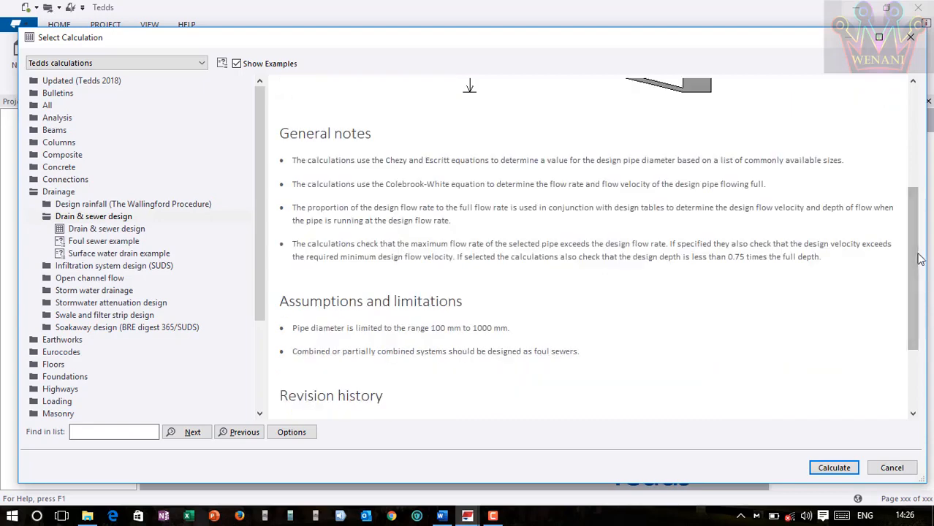
scroll(down, 3)
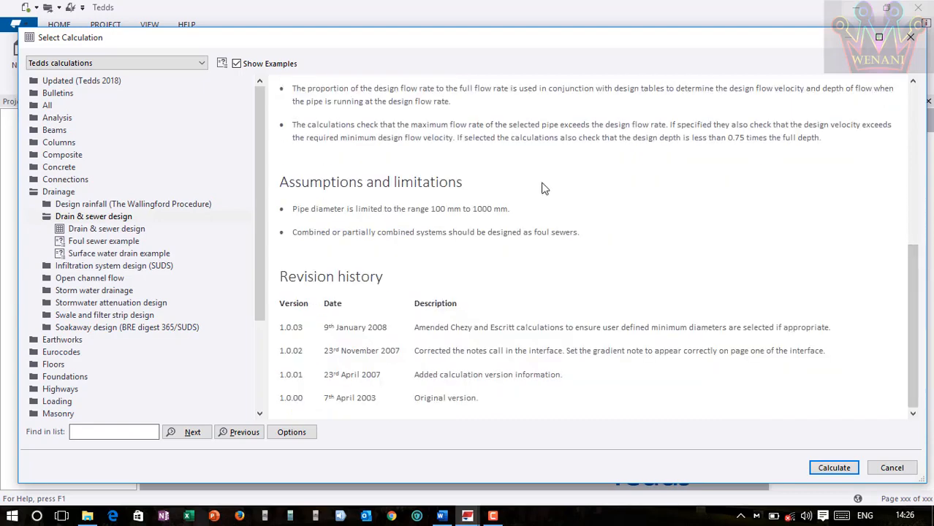
mouse_move(395, 196)
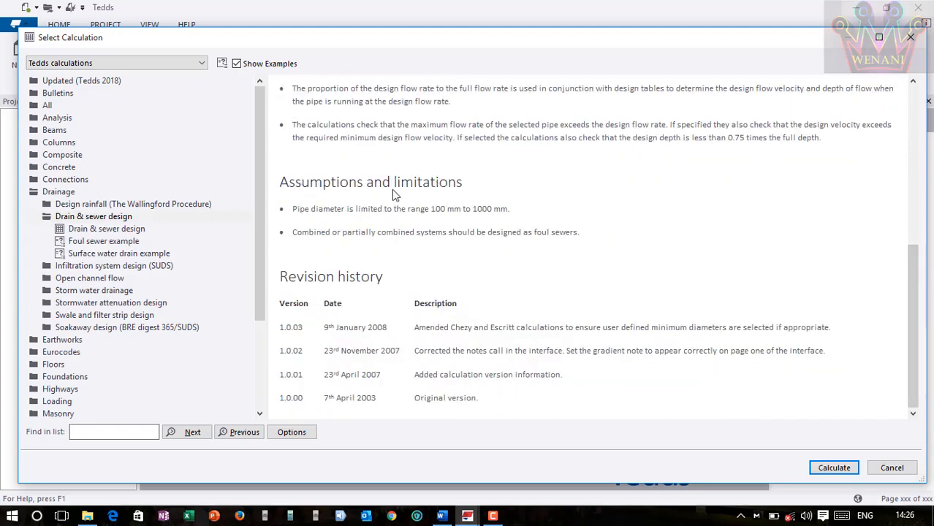
mouse_move(347, 221)
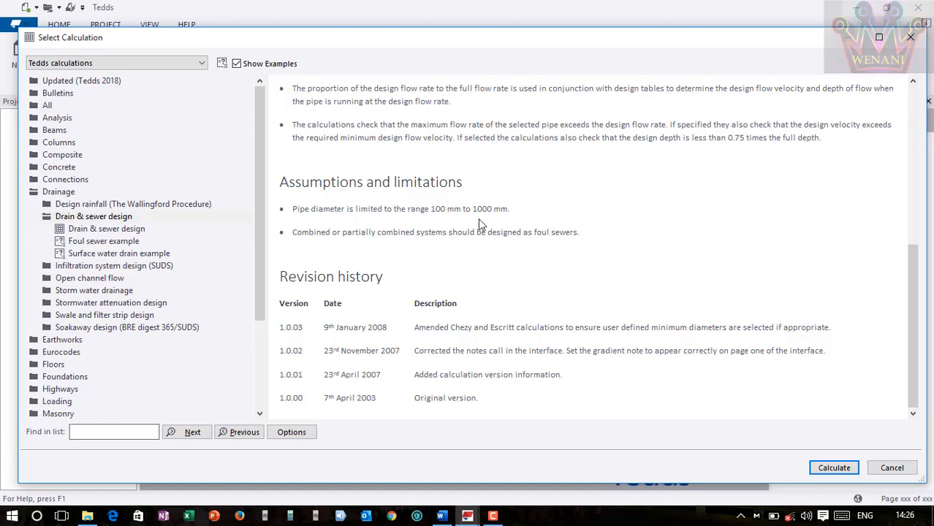
mouse_move(348, 204)
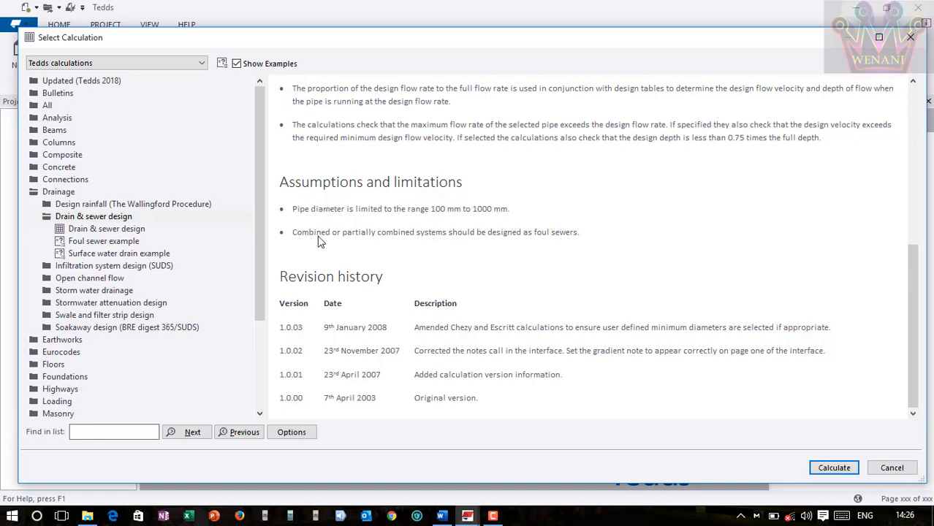
mouse_move(485, 240)
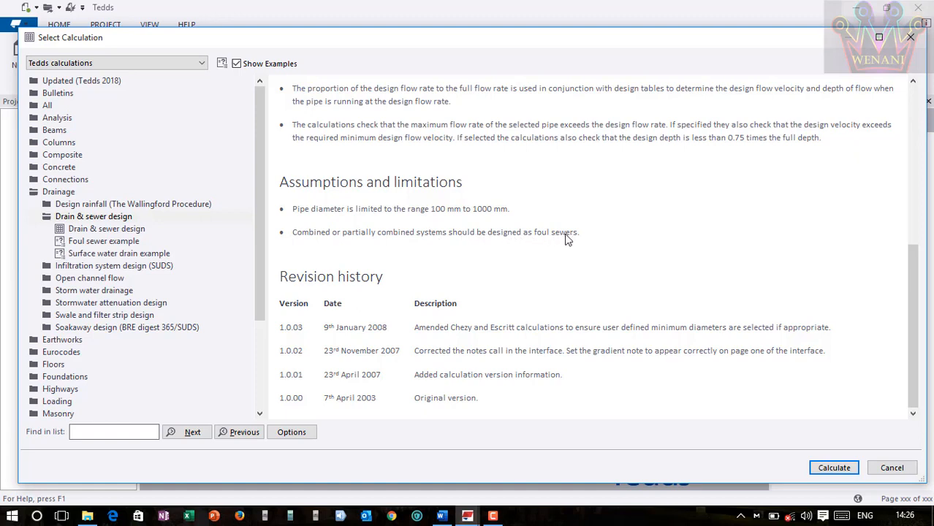
mouse_move(514, 263)
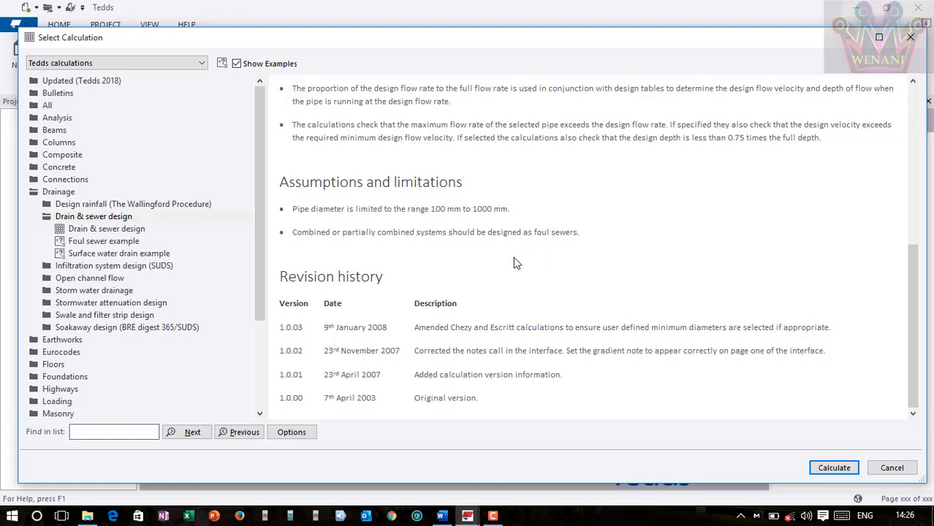
mouse_move(306, 239)
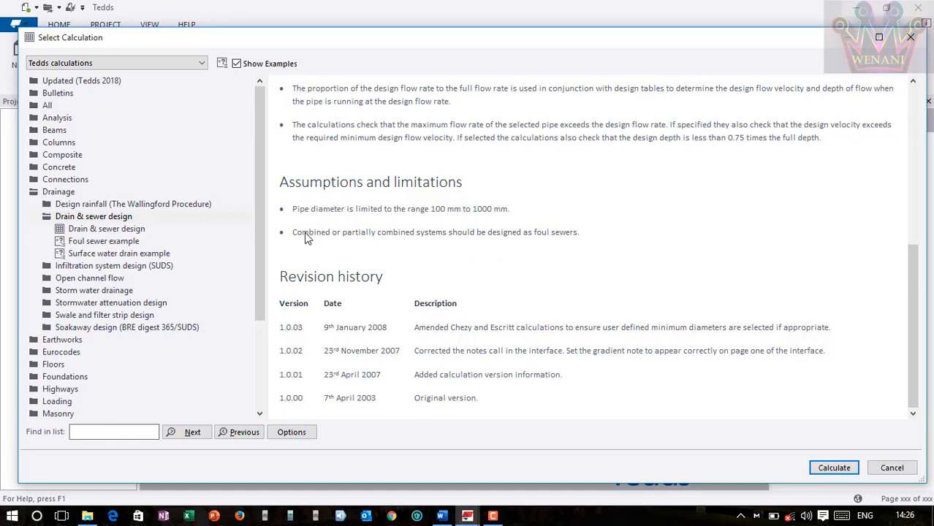
mouse_move(310, 237)
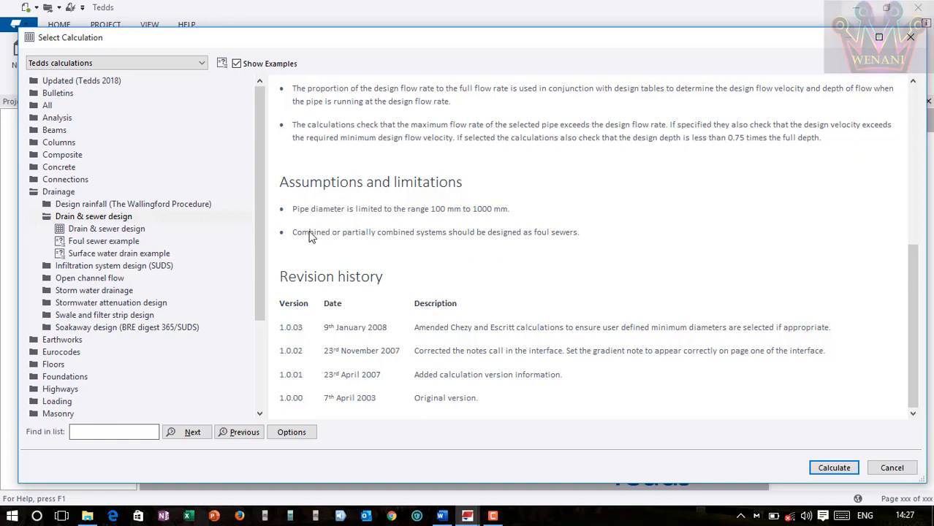
mouse_move(327, 240)
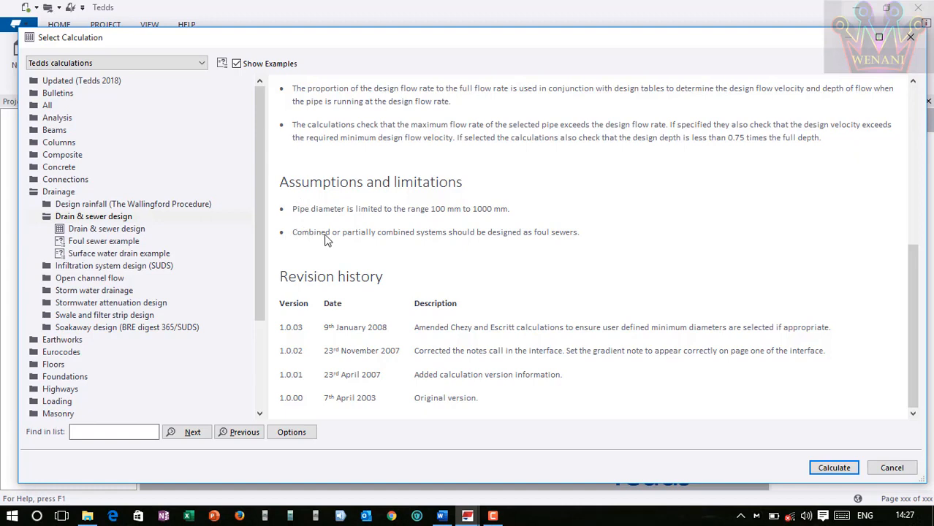
mouse_move(304, 242)
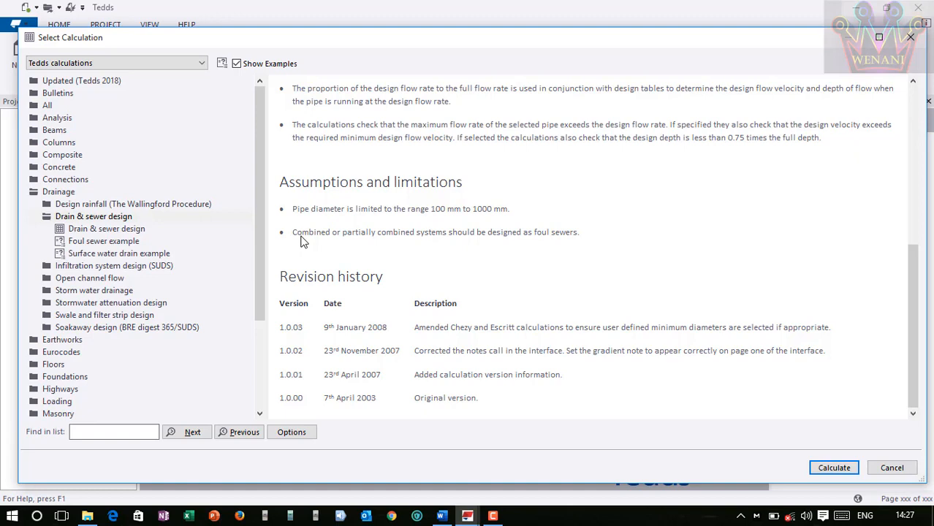
mouse_move(316, 241)
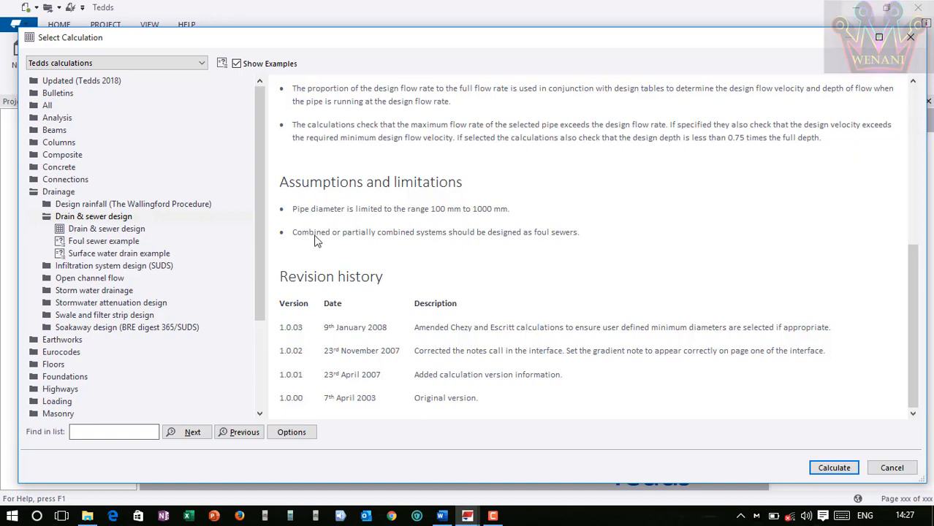
mouse_move(313, 242)
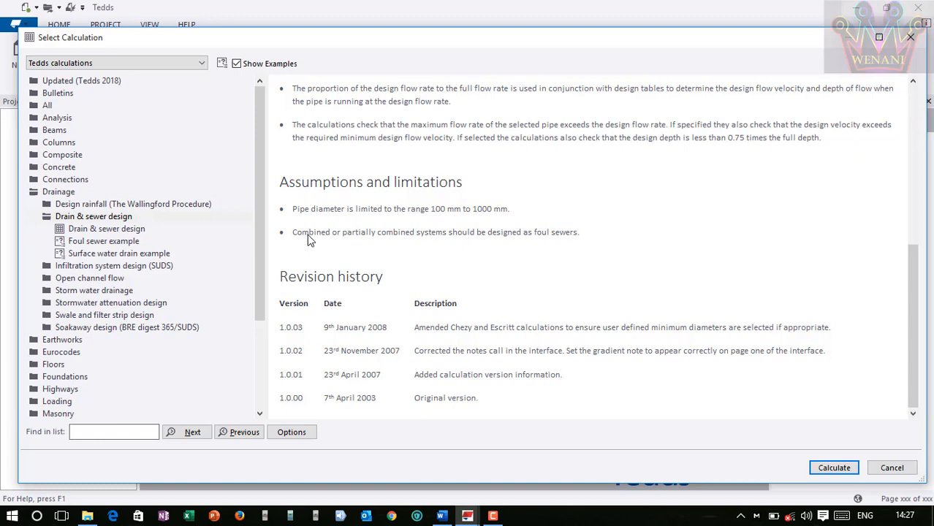
mouse_move(304, 225)
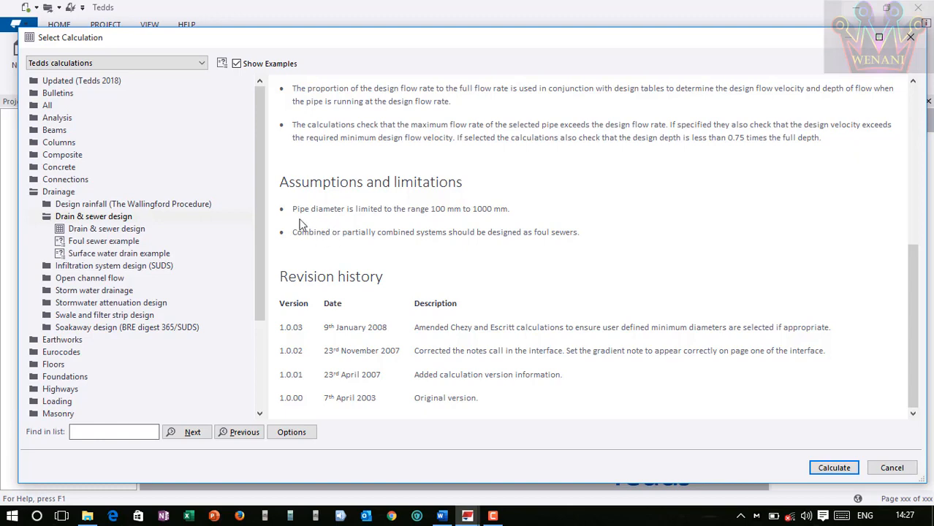
mouse_move(295, 233)
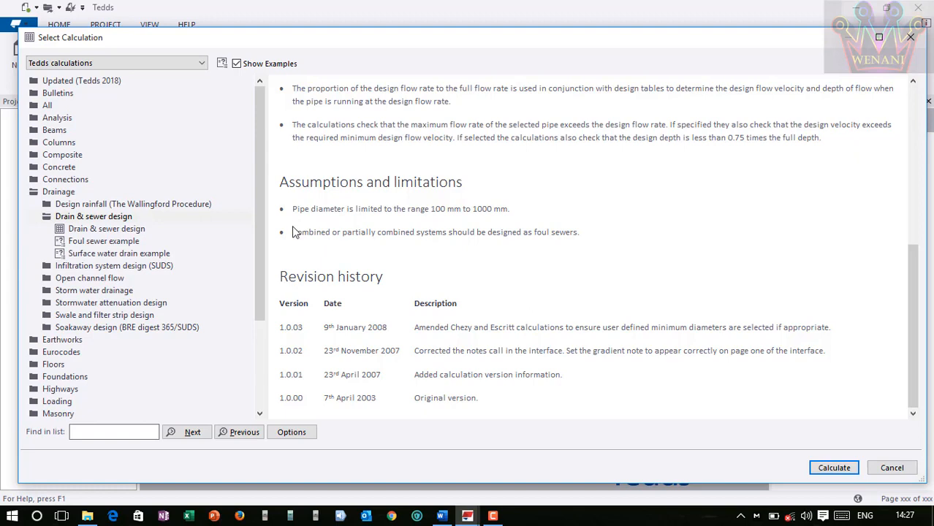
mouse_move(312, 229)
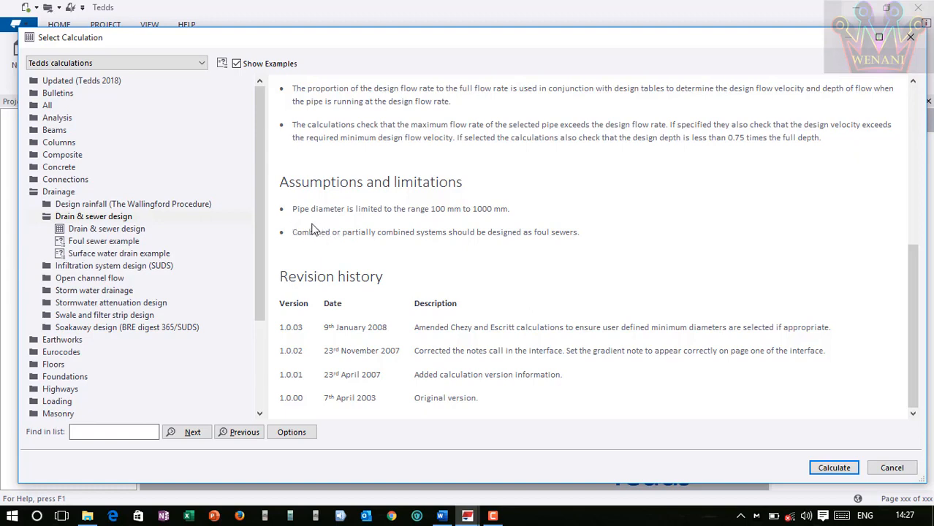
mouse_move(357, 242)
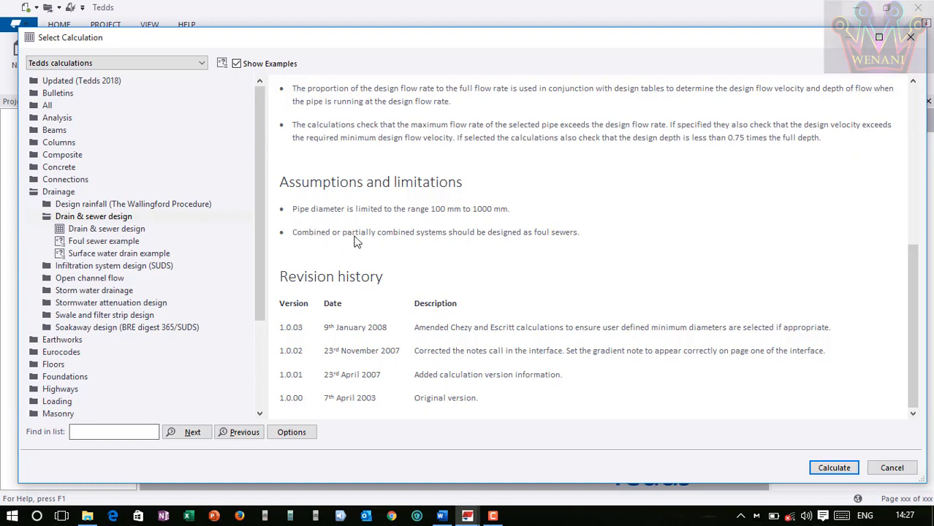
mouse_move(345, 234)
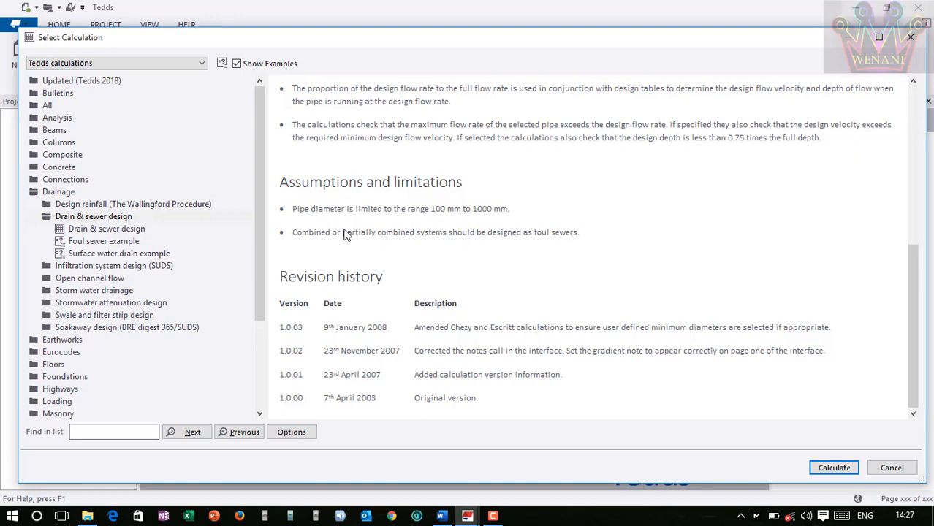
mouse_move(374, 246)
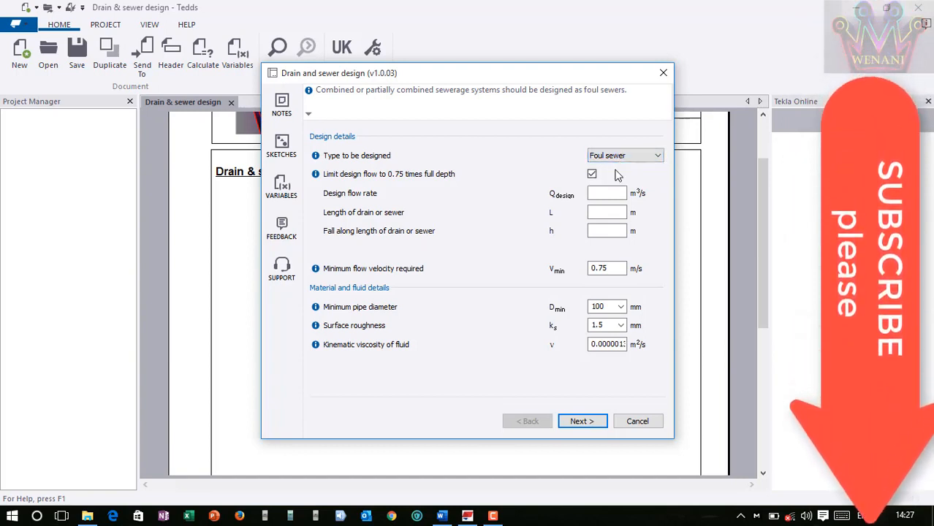
mouse_move(354, 188)
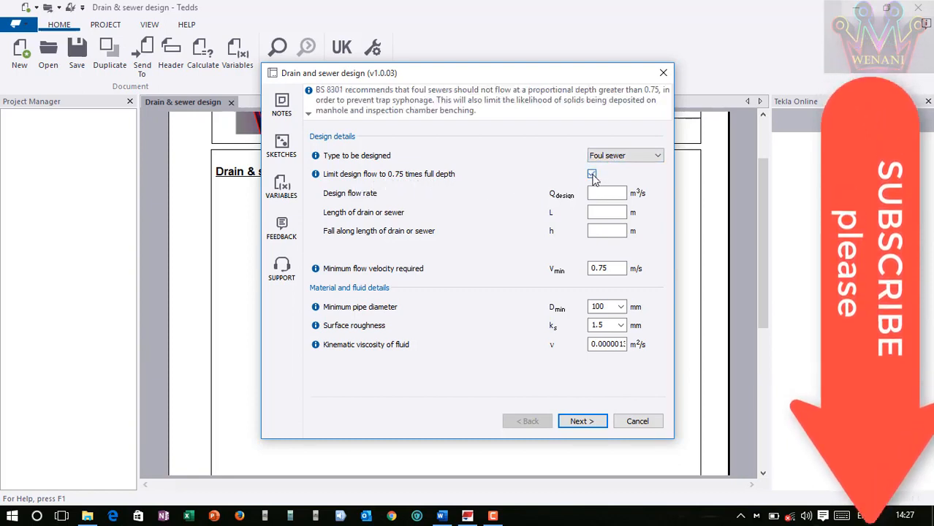
Read the guidance note on limiting foul sewer flow to 0.75 full depth
click(592, 173)
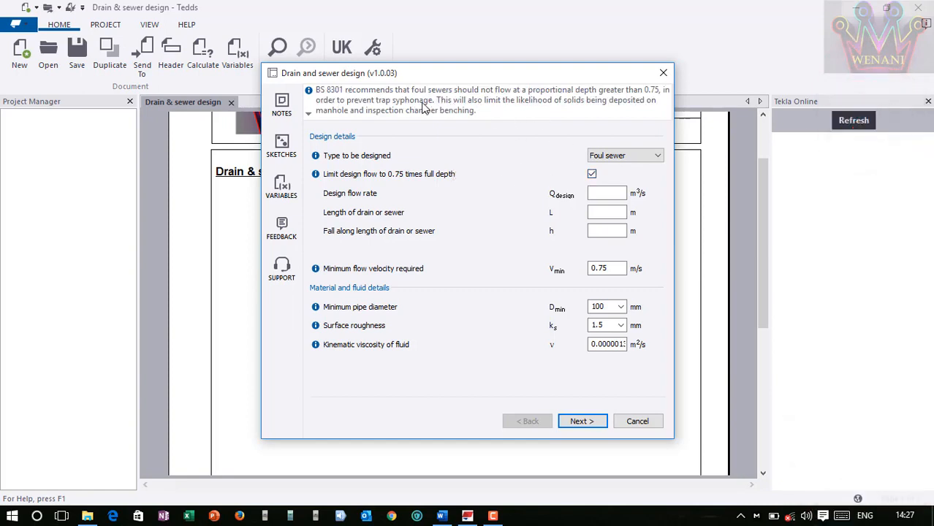
mouse_move(360, 101)
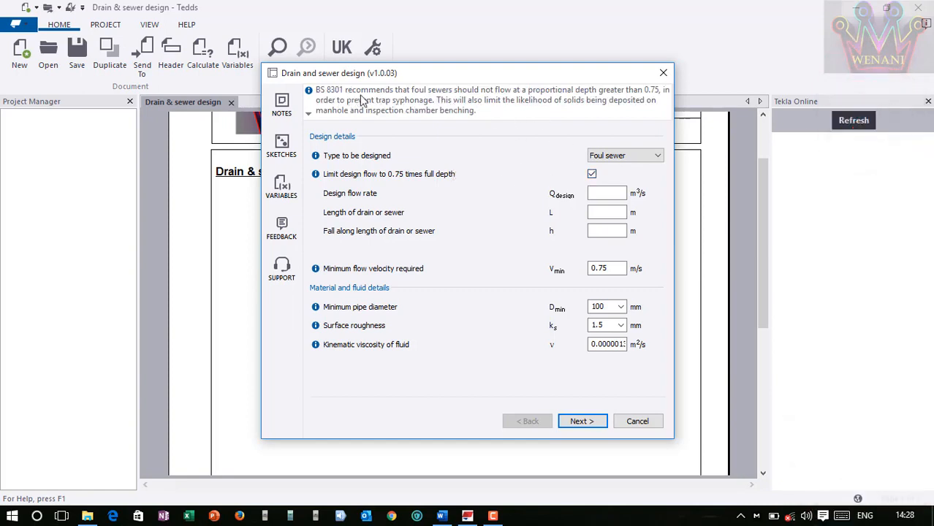
mouse_move(432, 95)
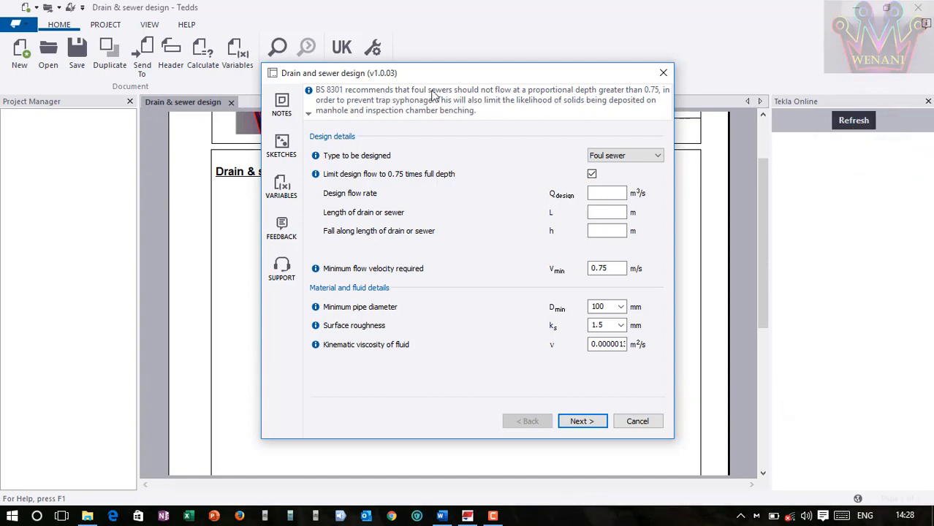
mouse_move(650, 99)
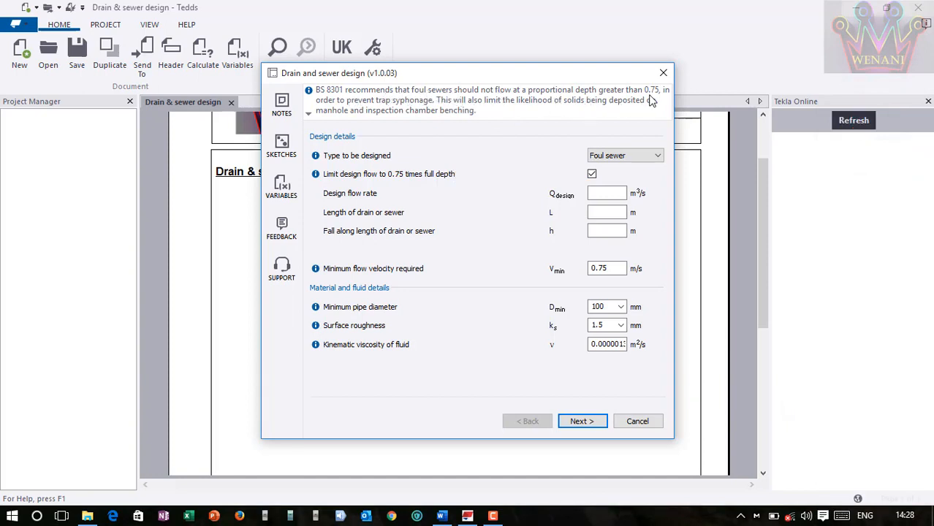
mouse_move(313, 119)
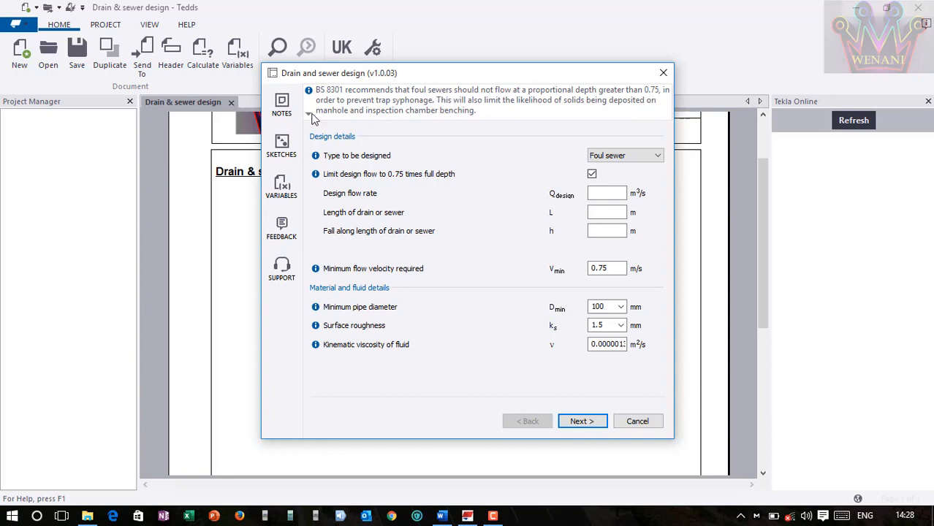
mouse_move(364, 137)
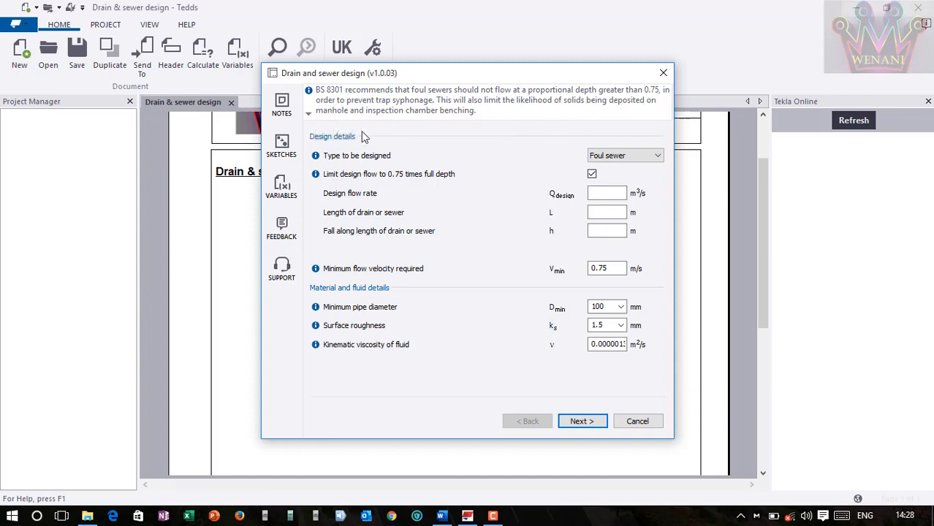
mouse_move(515, 202)
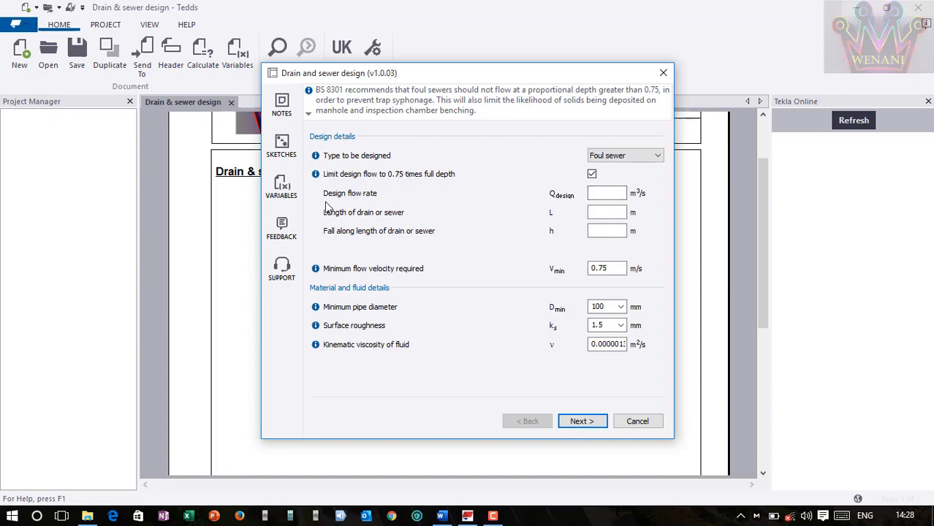
mouse_move(351, 205)
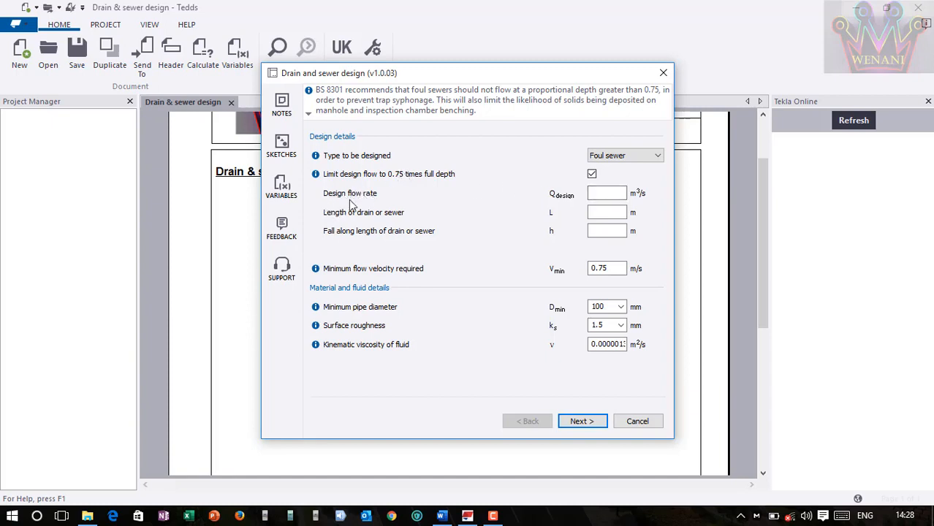
mouse_move(561, 213)
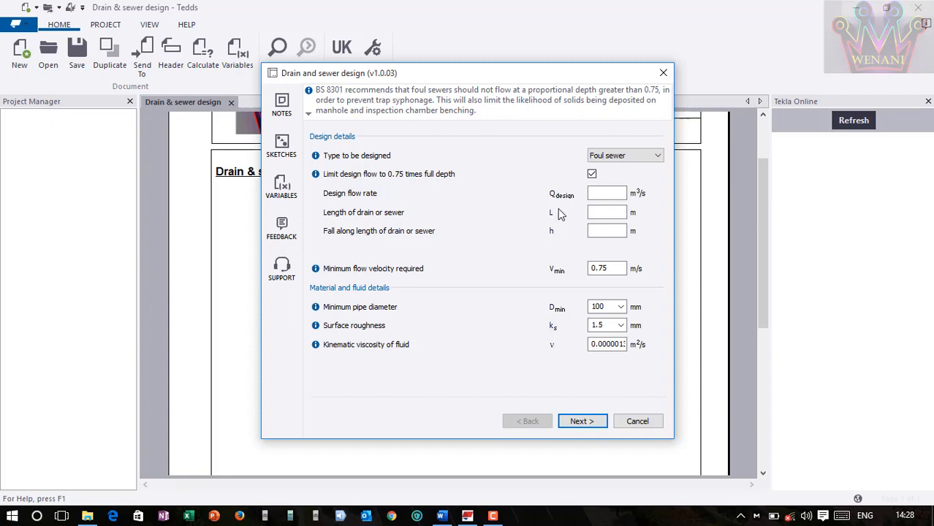
Enter a 0.5 m³/s design flow, 35 m sewer length and 0.45 m fall
click(606, 192)
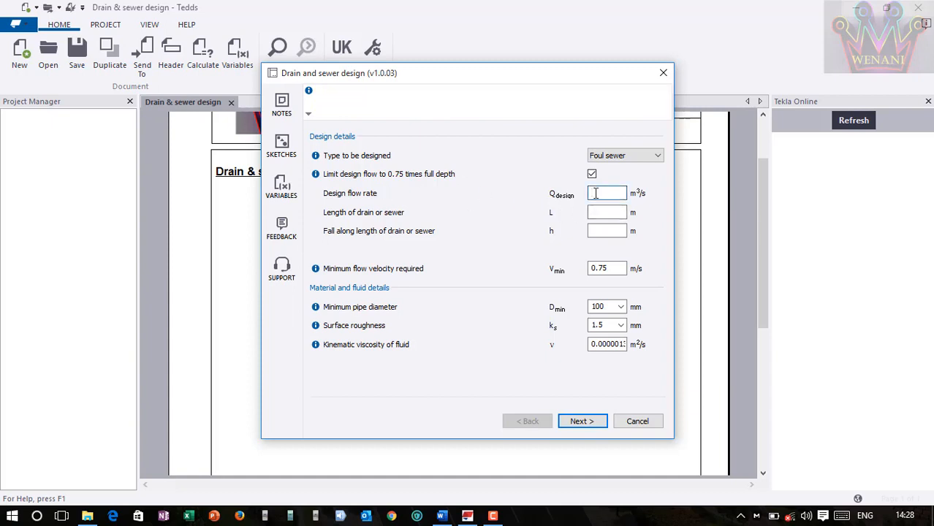
text(0)
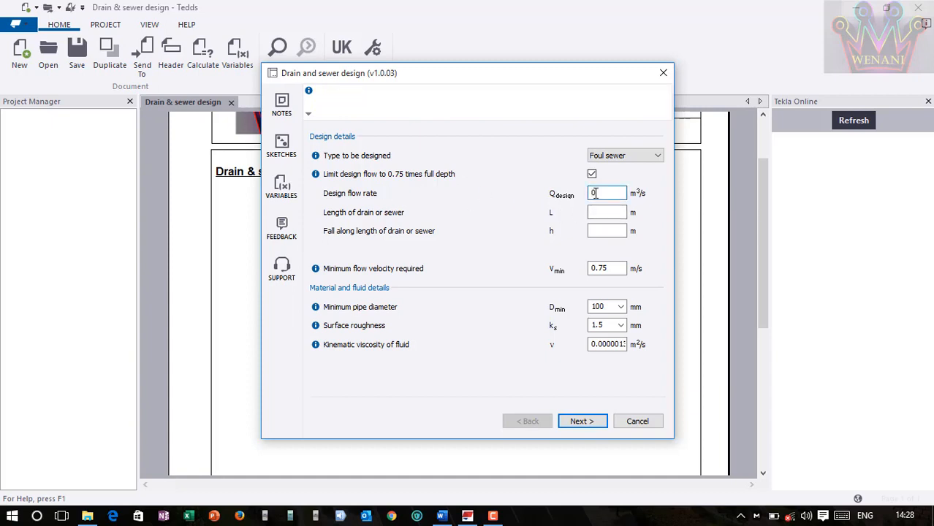
text(.5)
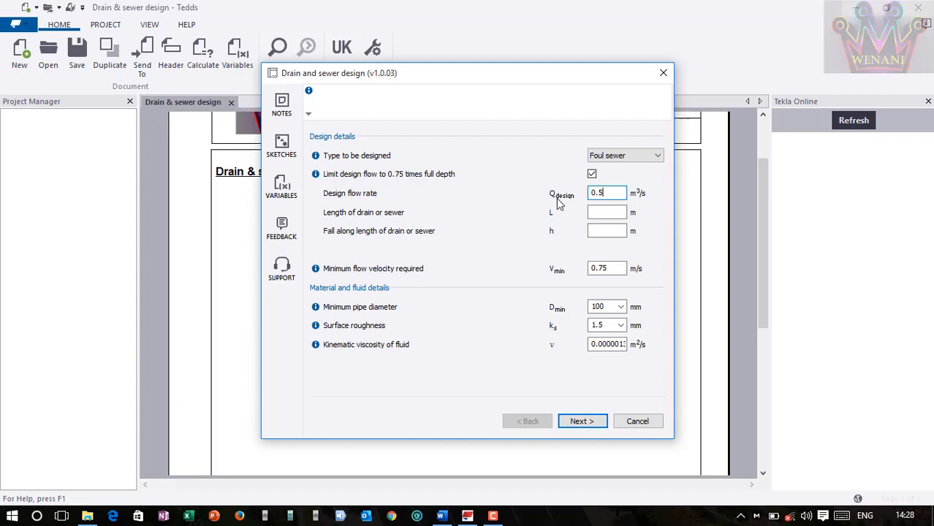
mouse_move(348, 222)
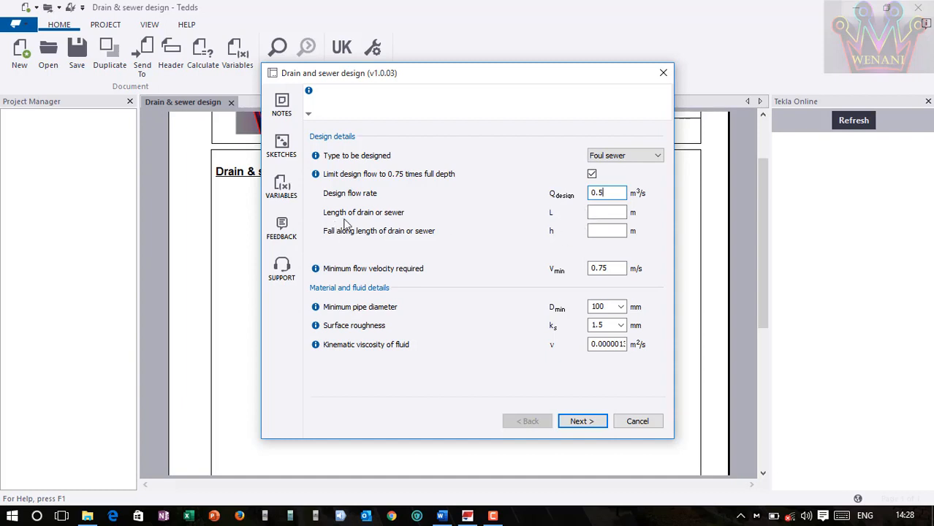
mouse_move(573, 250)
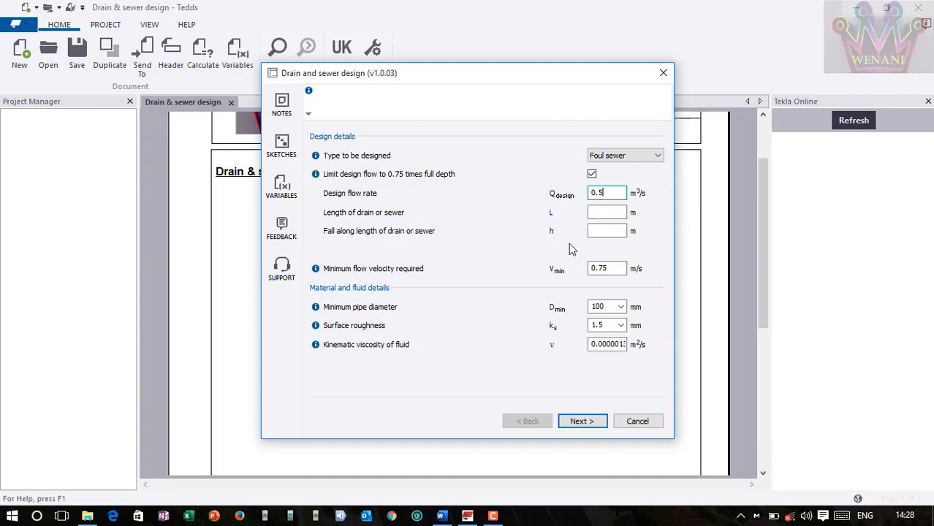
click(606, 212)
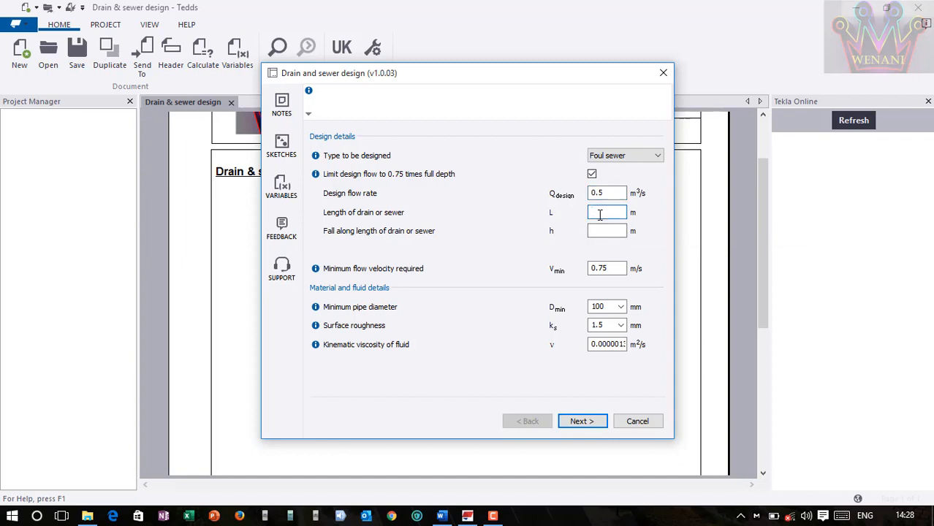
text(35)
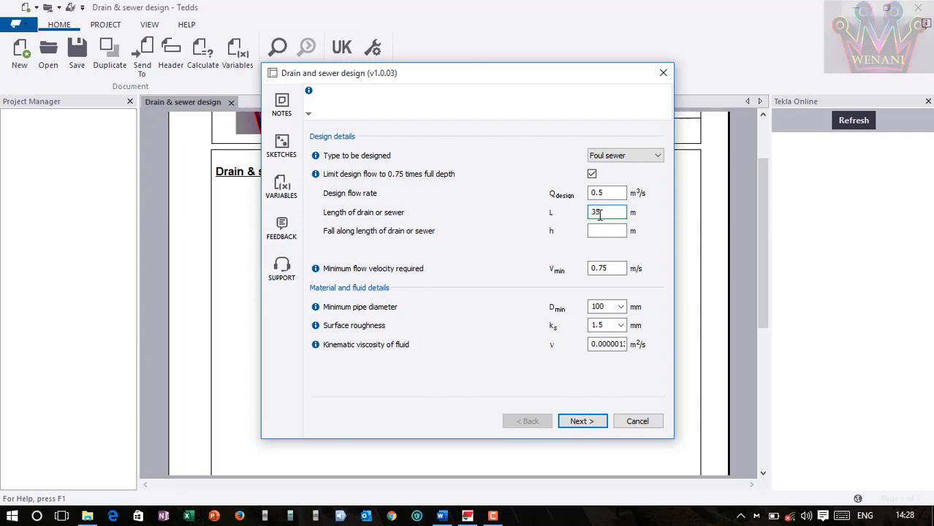
mouse_move(491, 241)
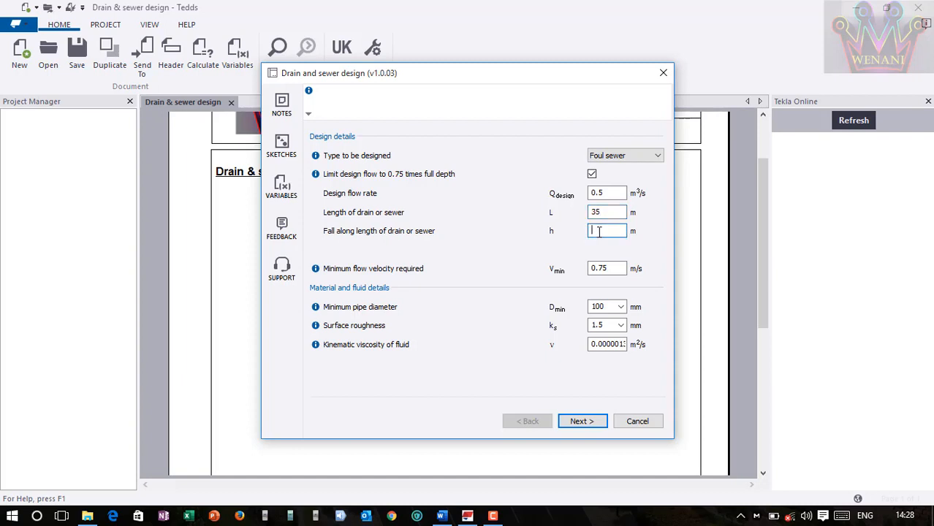
text(0.7)
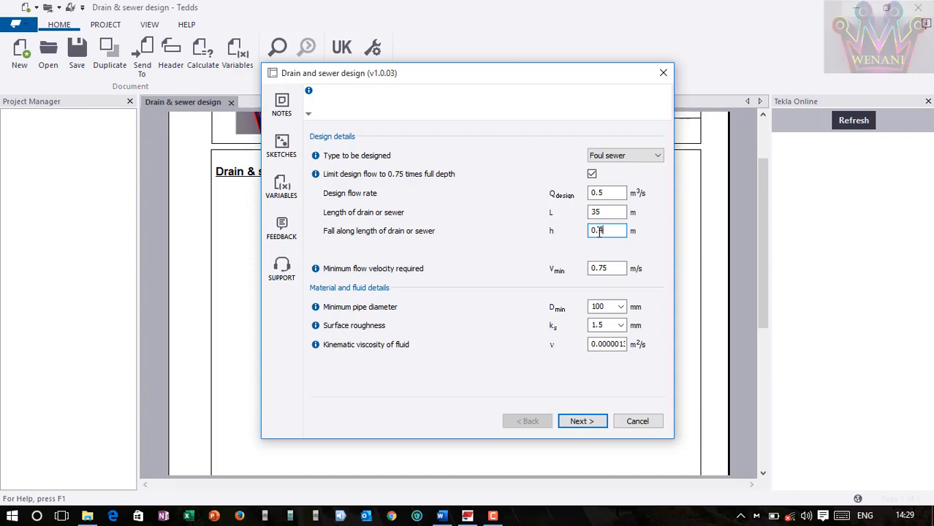
text(0.45)
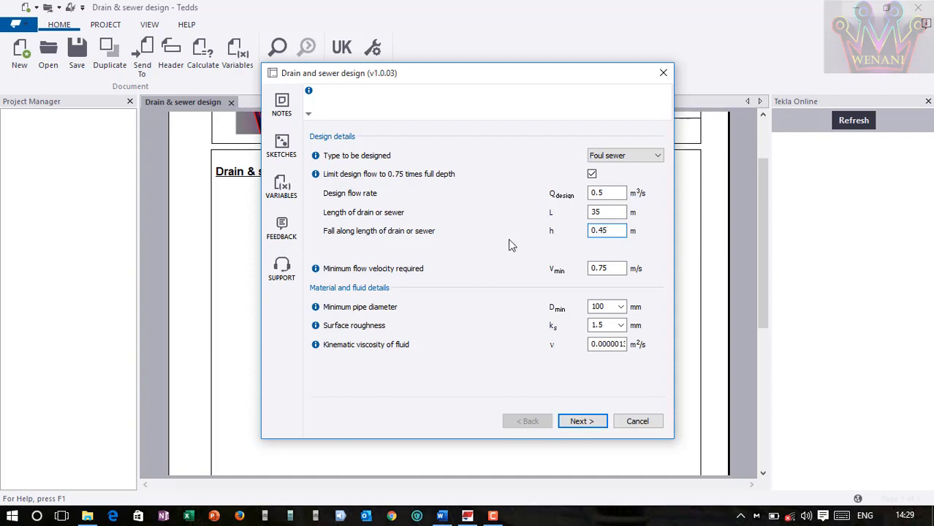
click(607, 269)
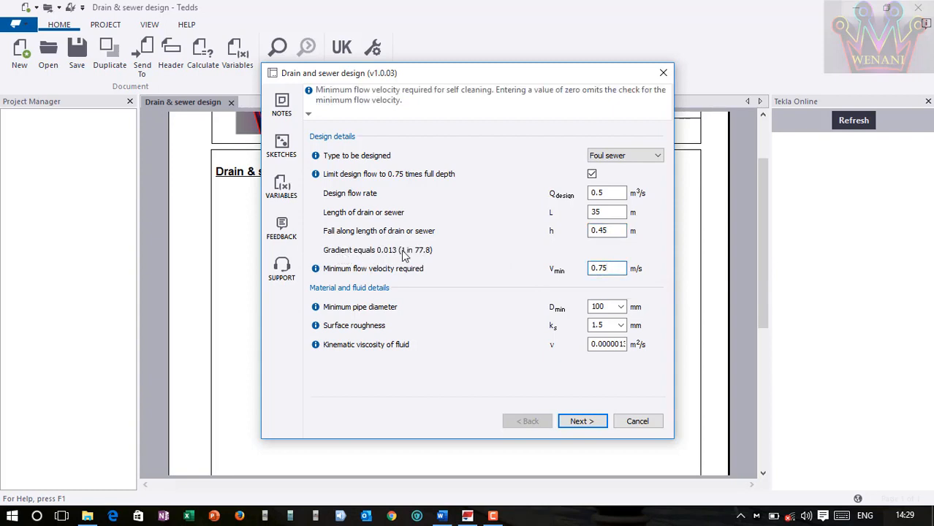
mouse_move(570, 239)
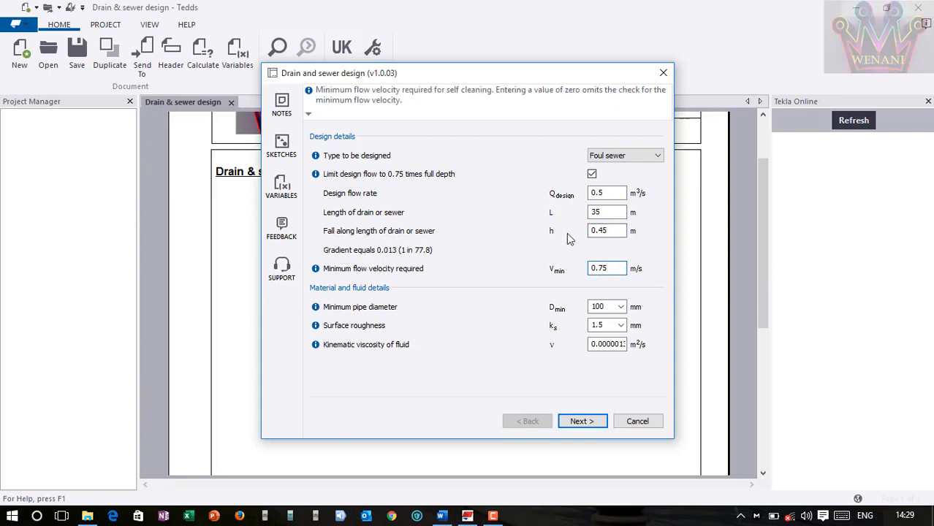
mouse_move(350, 276)
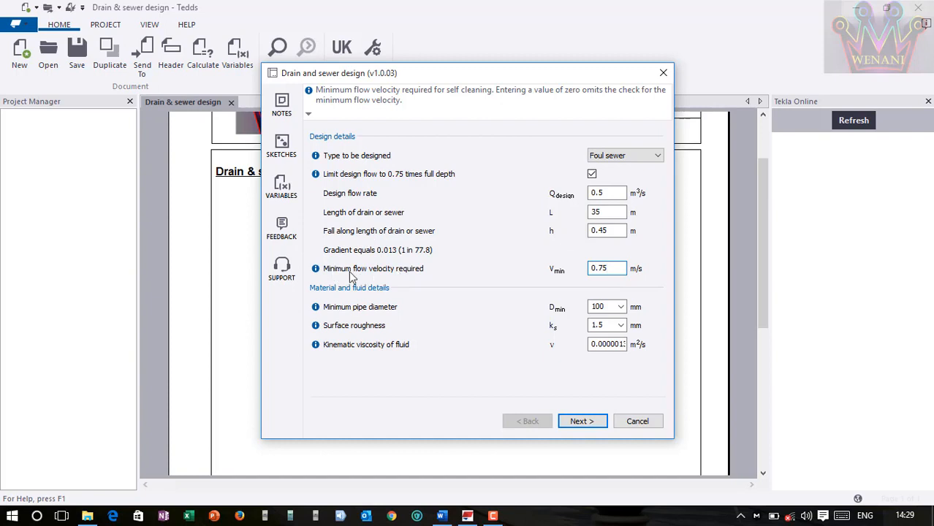
mouse_move(532, 266)
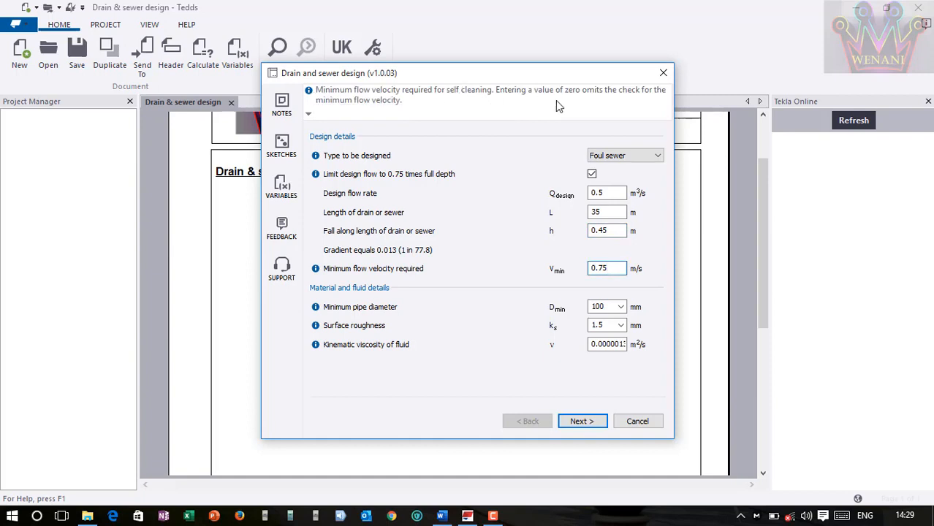
mouse_move(509, 222)
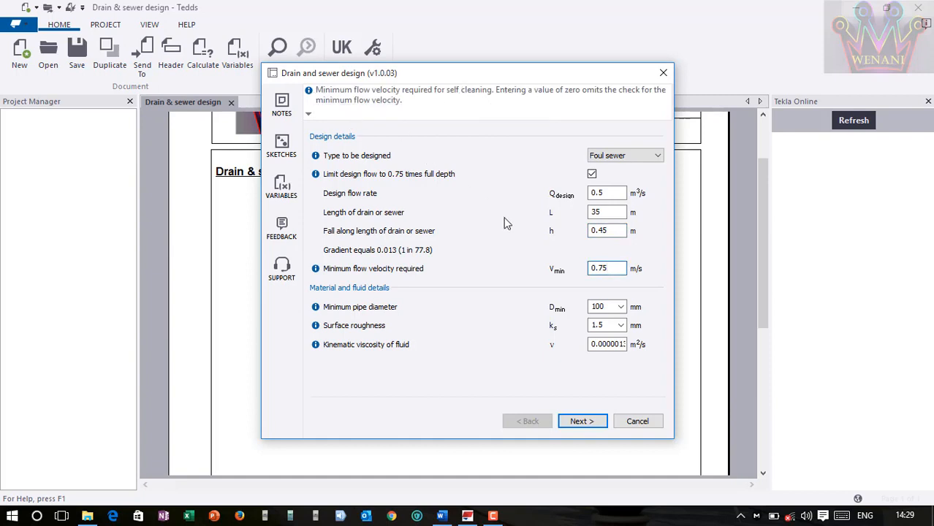
click(607, 269)
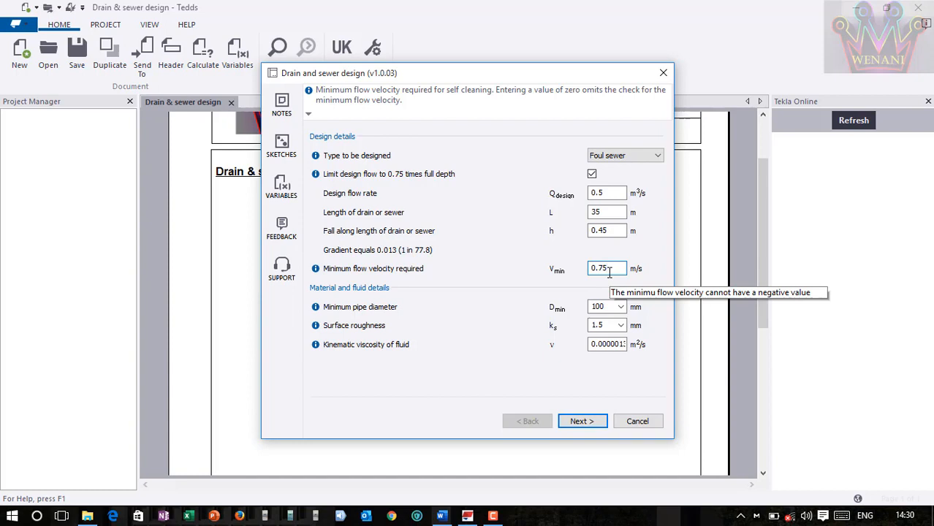
mouse_move(607, 269)
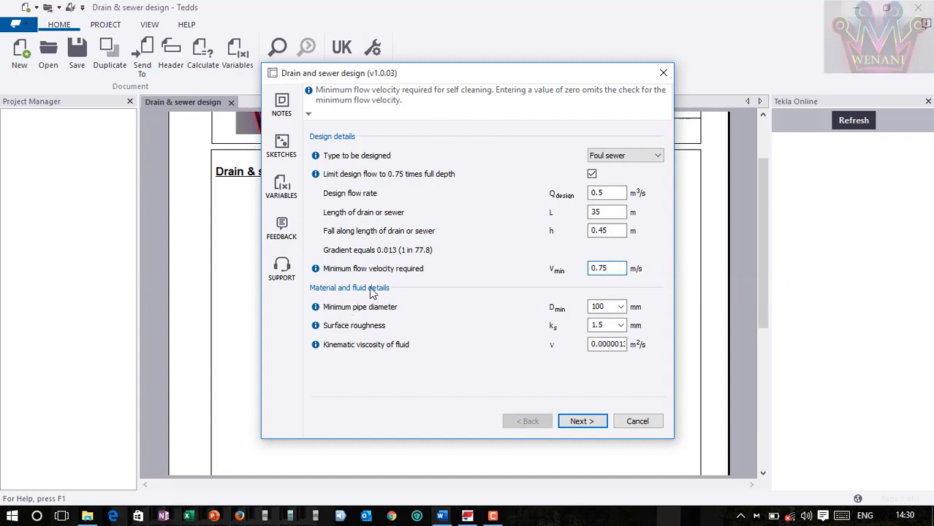
mouse_move(479, 317)
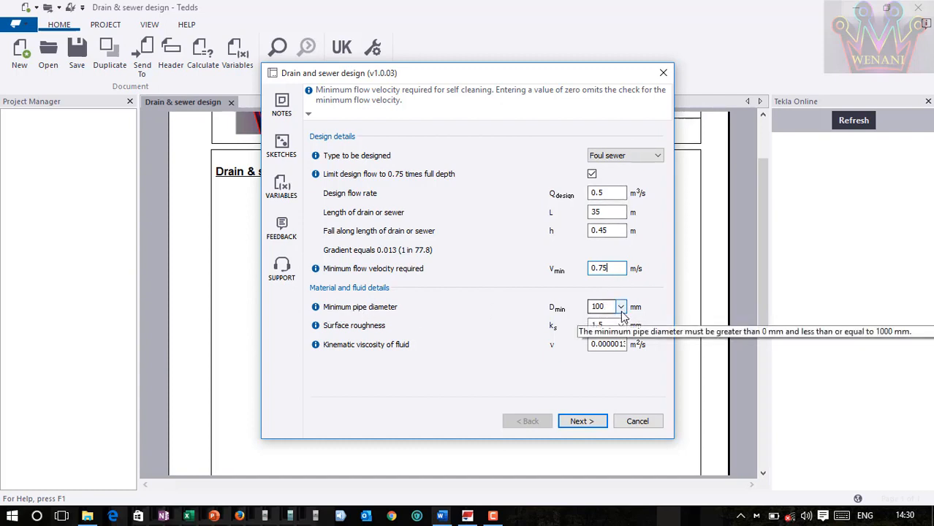
click(602, 307)
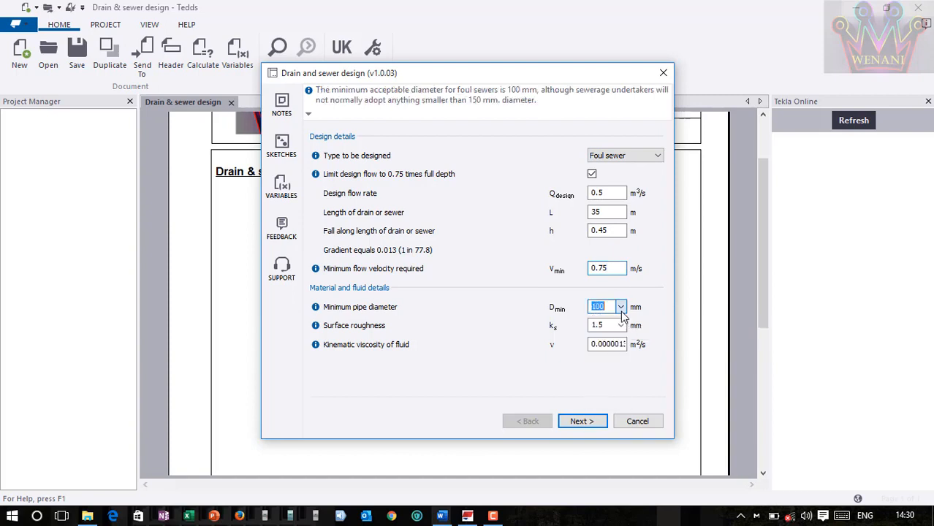
click(619, 306)
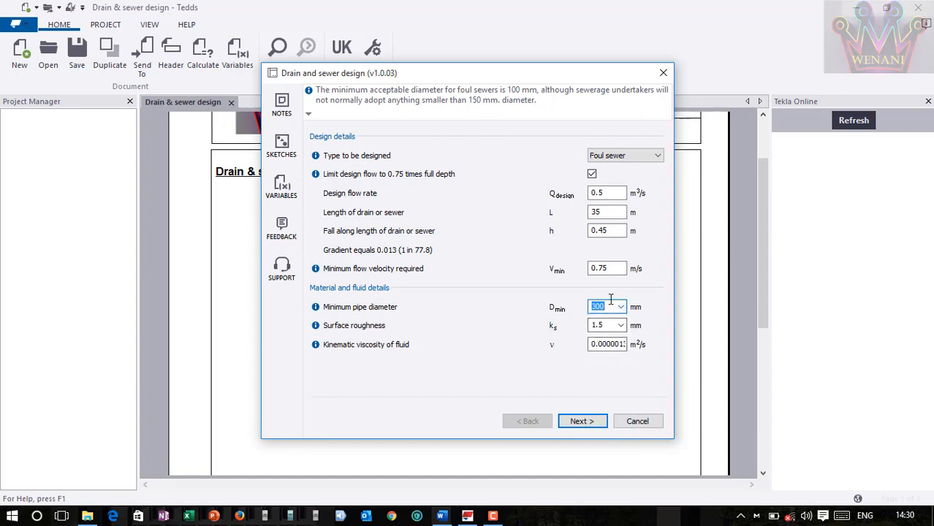
mouse_move(328, 333)
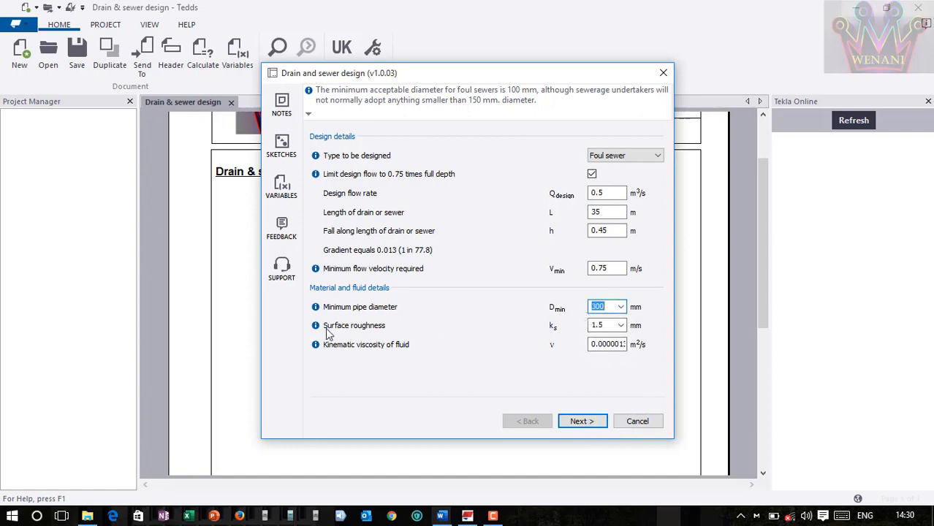
mouse_move(607, 324)
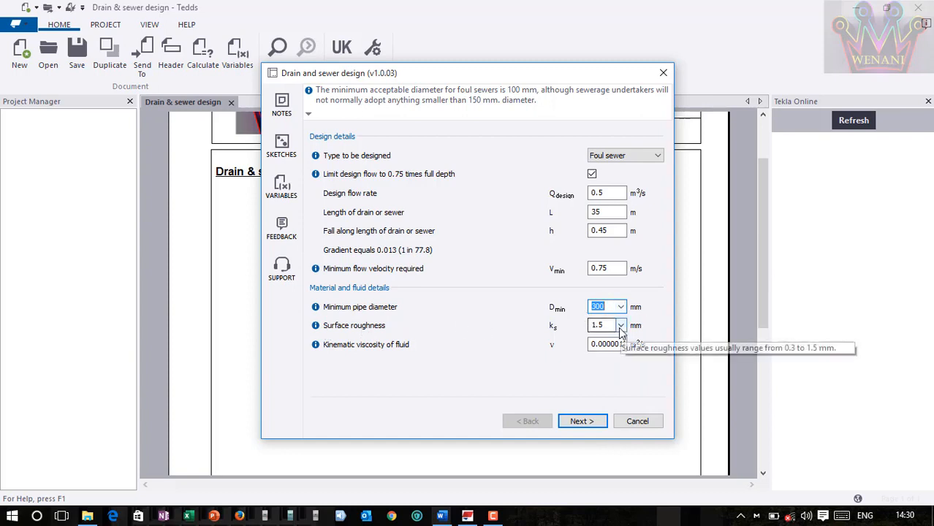
Keep 1.5 mm surface roughness, check the viscosity guidance and run the sewer design calculation
click(620, 324)
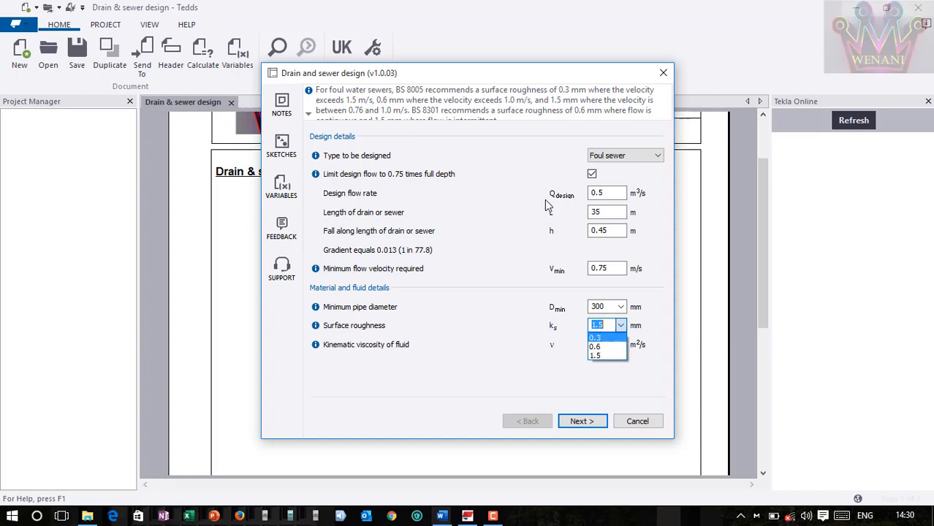
mouse_move(348, 100)
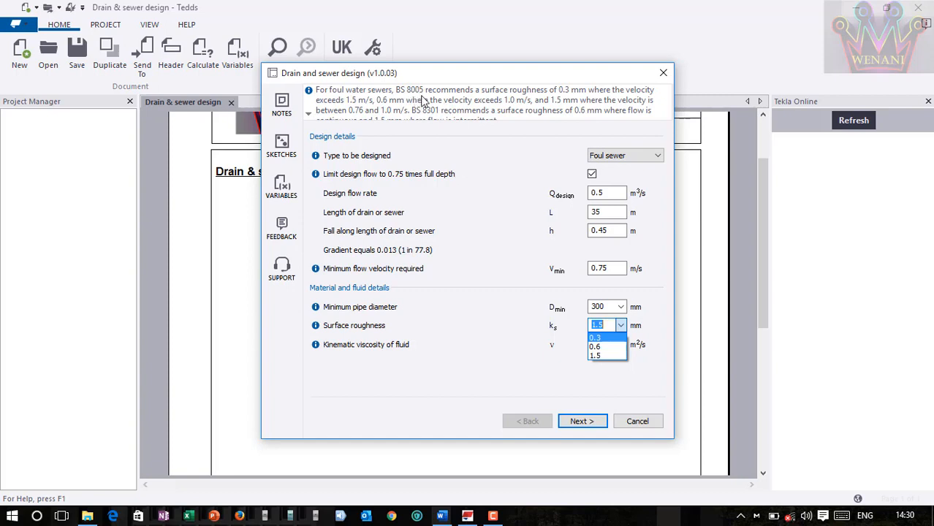
mouse_move(447, 100)
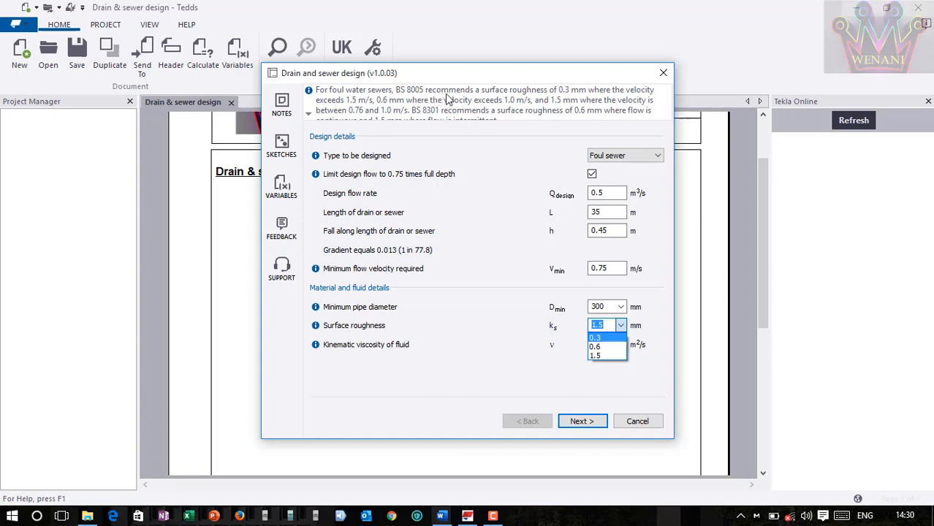
mouse_move(543, 138)
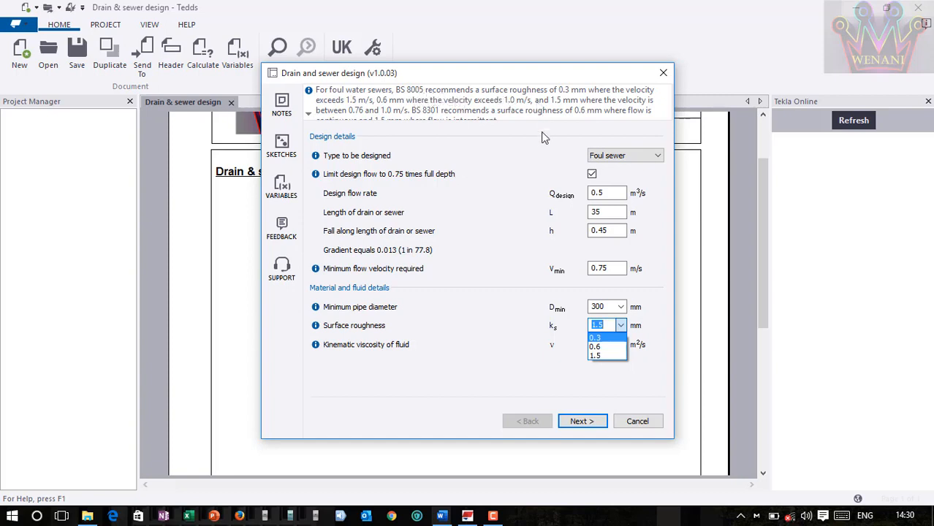
mouse_move(611, 336)
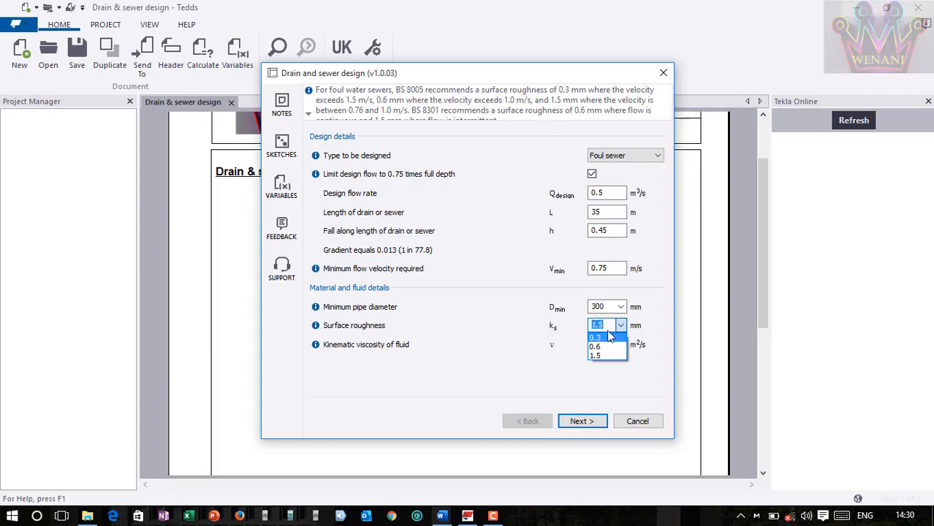
mouse_move(550, 105)
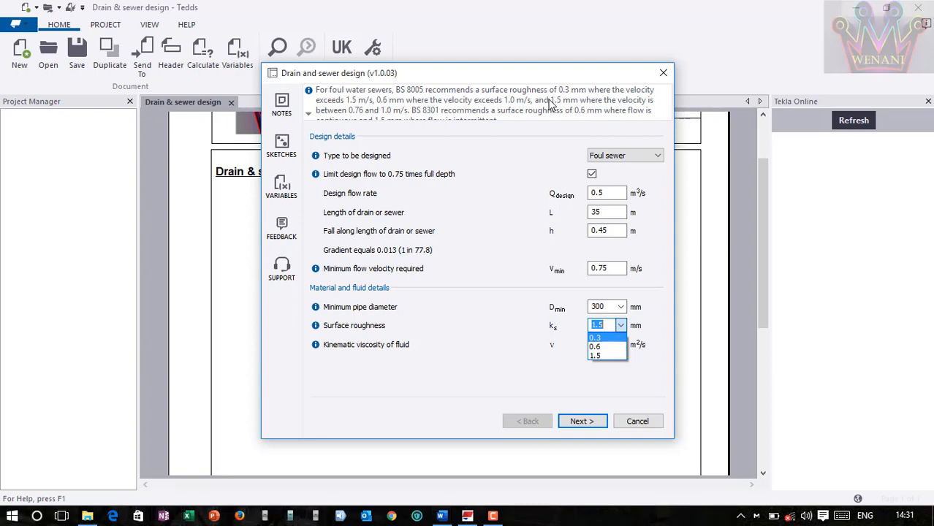
mouse_move(579, 204)
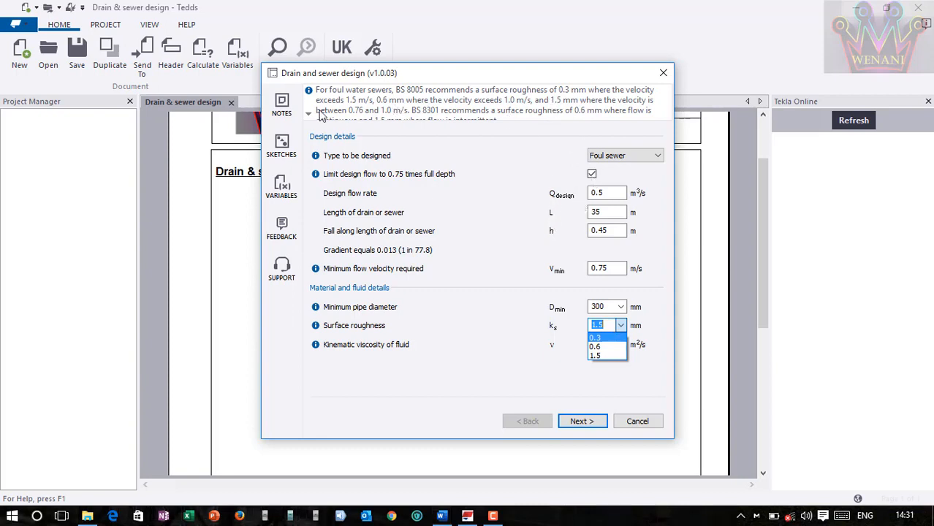
mouse_move(630, 96)
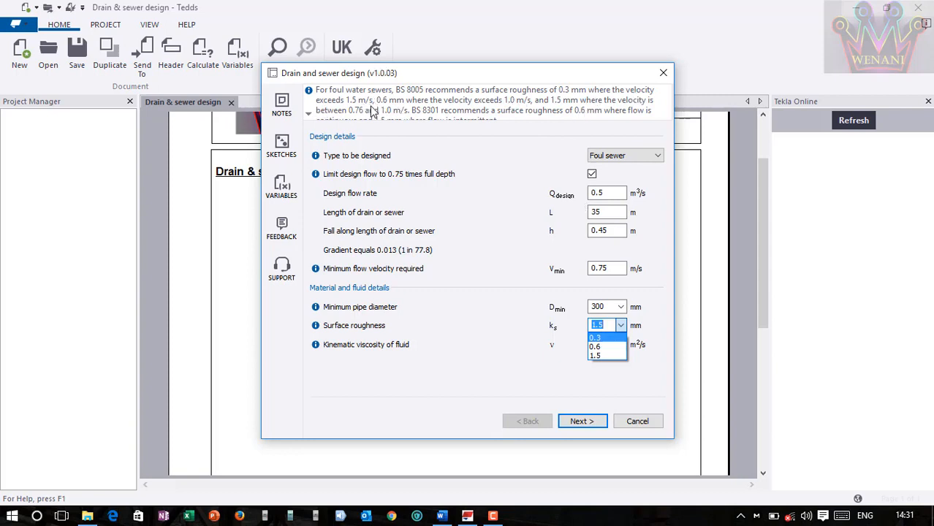
mouse_move(355, 115)
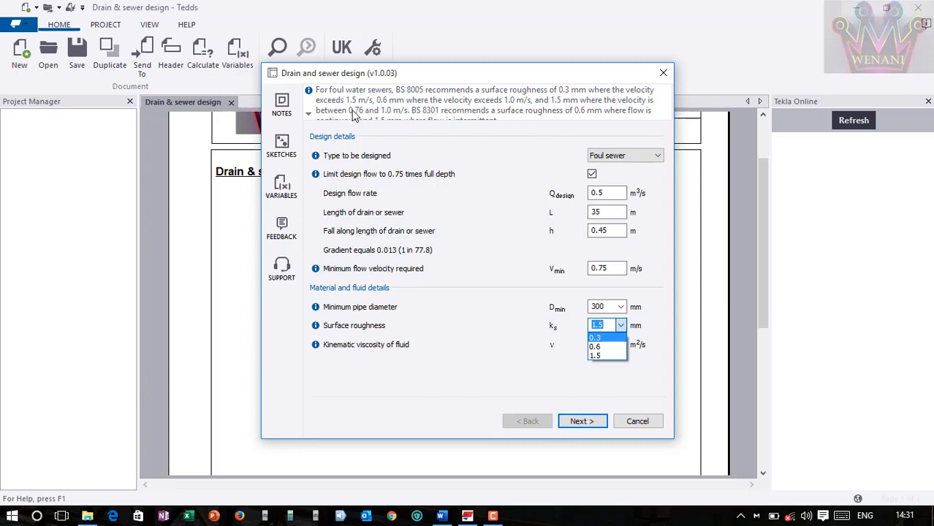
mouse_move(371, 120)
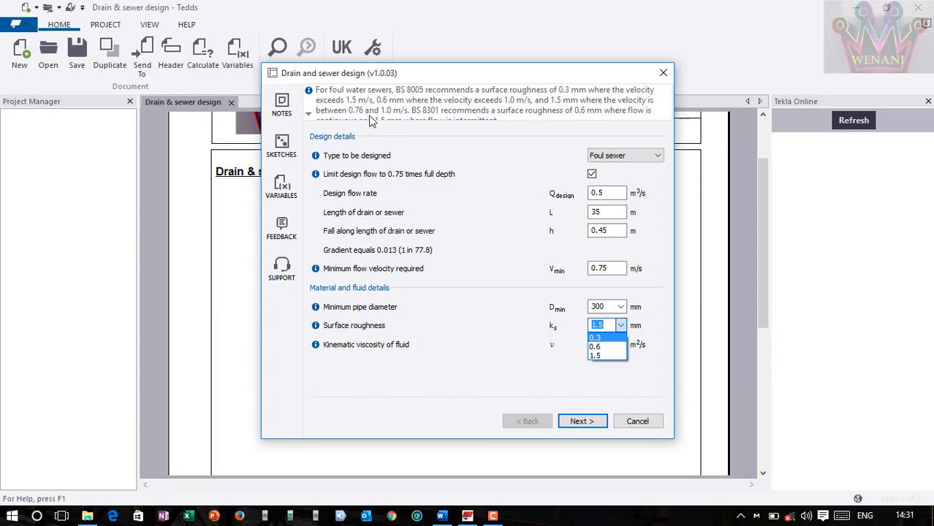
mouse_move(611, 333)
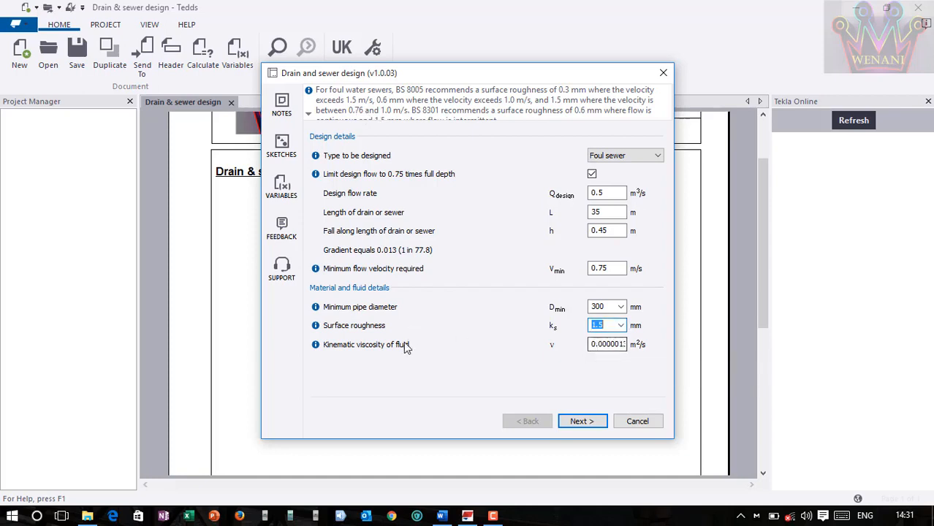
click(607, 345)
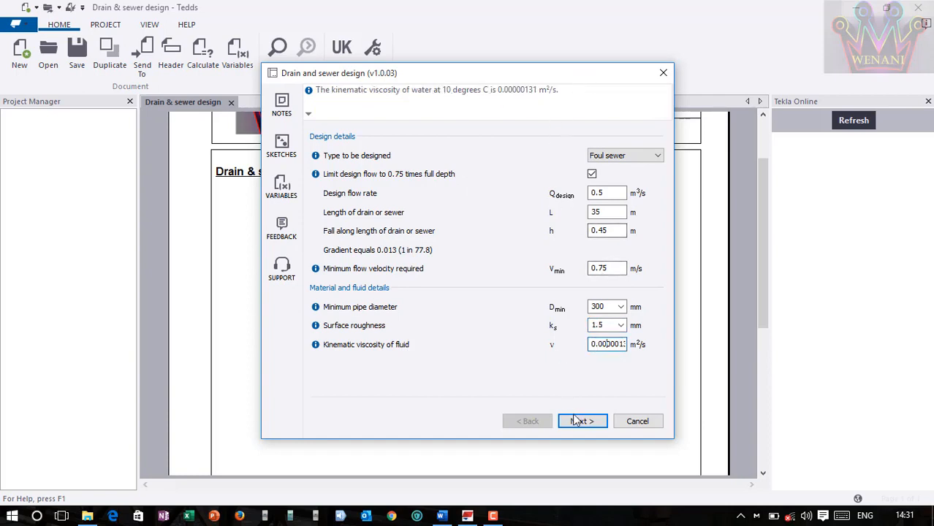
click(582, 421)
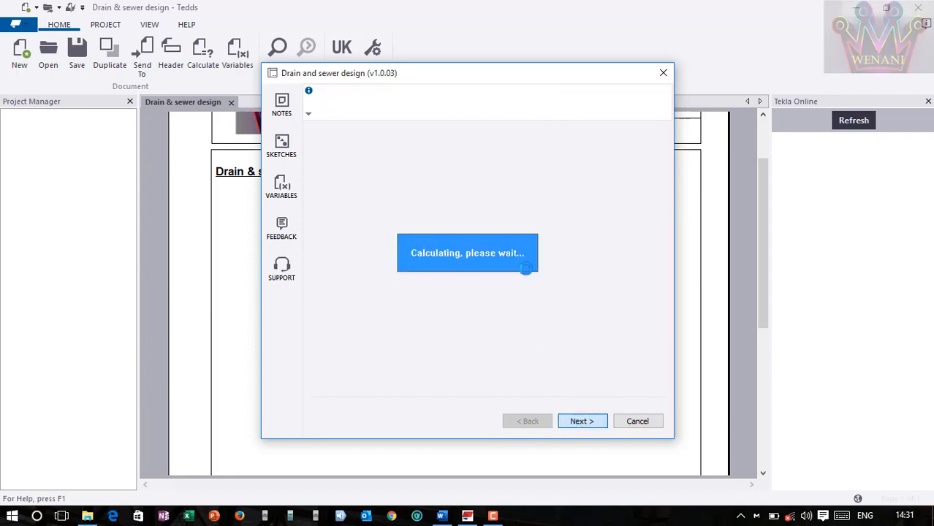
Go back to choose a different minimum pipe diameter and recalculate the design
click(582, 421)
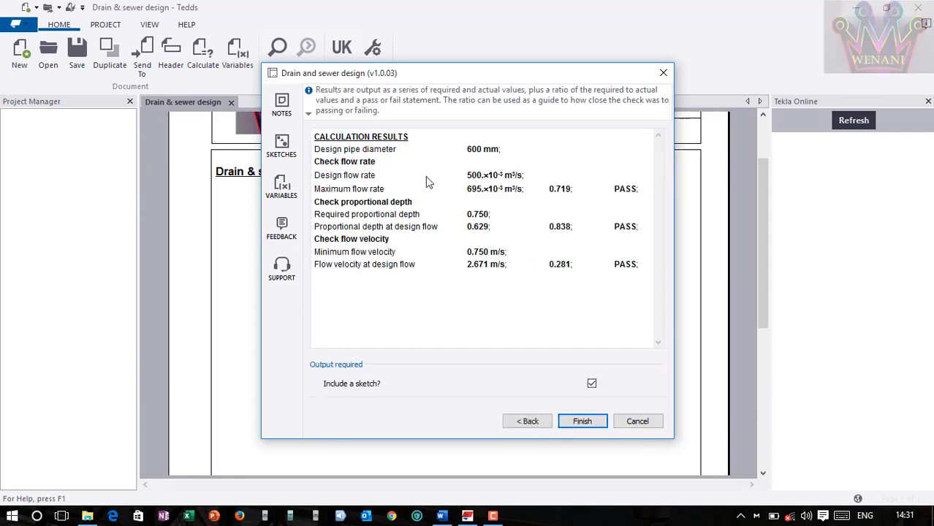
mouse_move(628, 269)
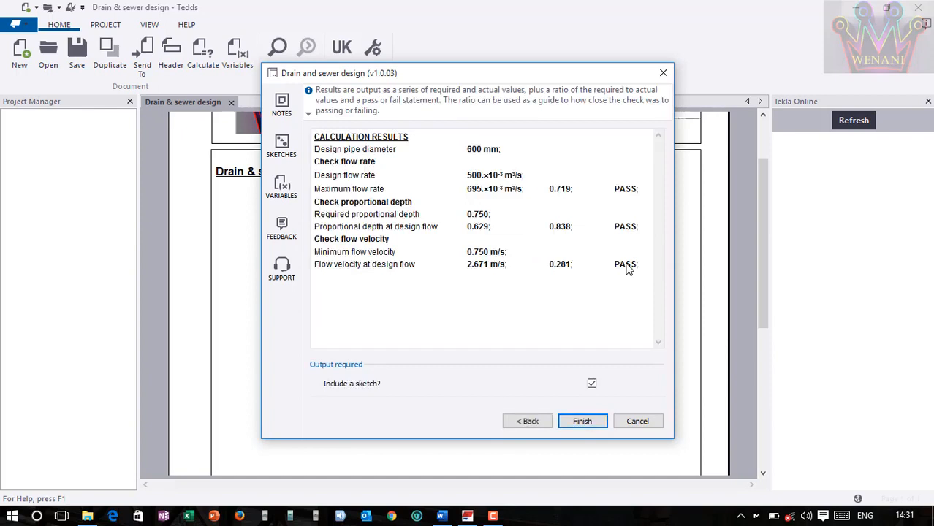
mouse_move(357, 170)
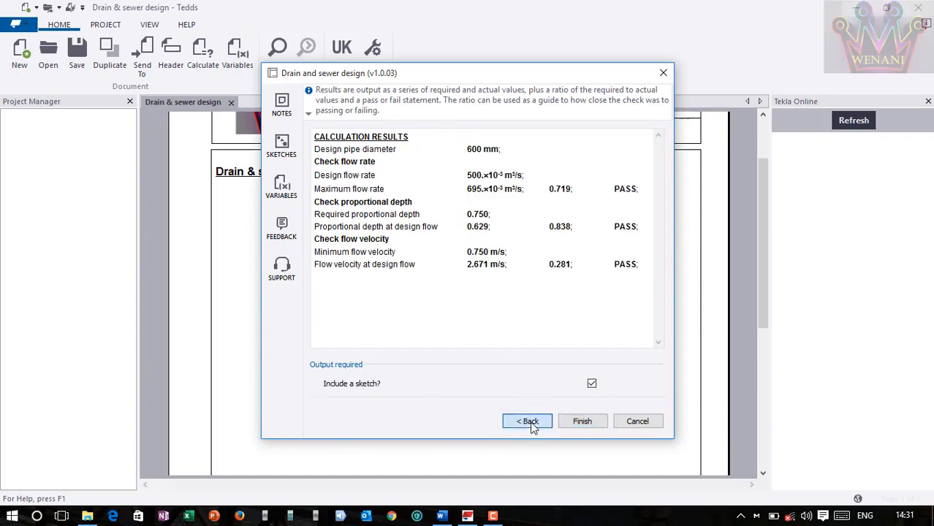
click(526, 421)
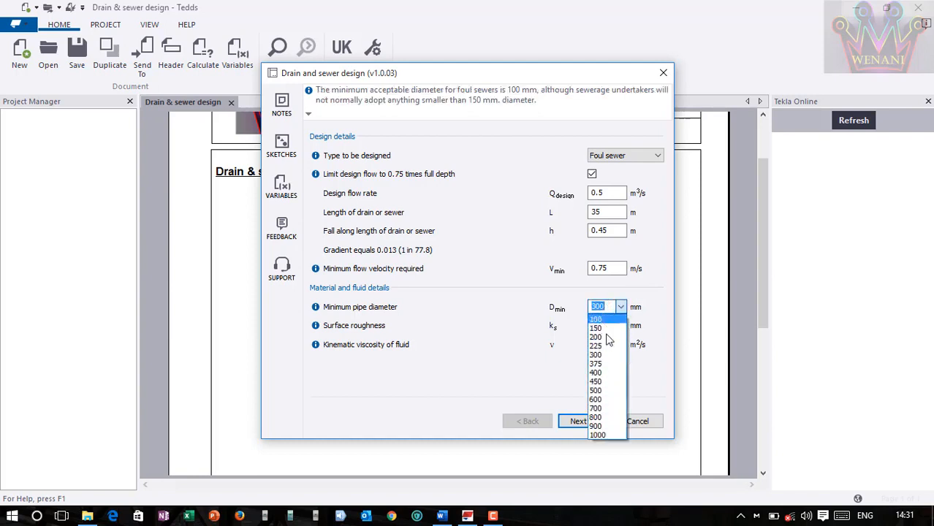
click(606, 306)
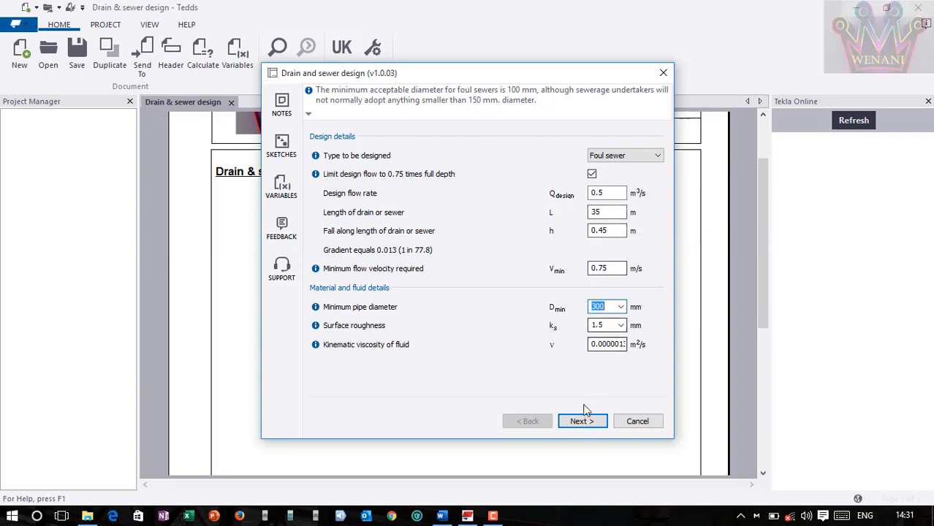
click(581, 421)
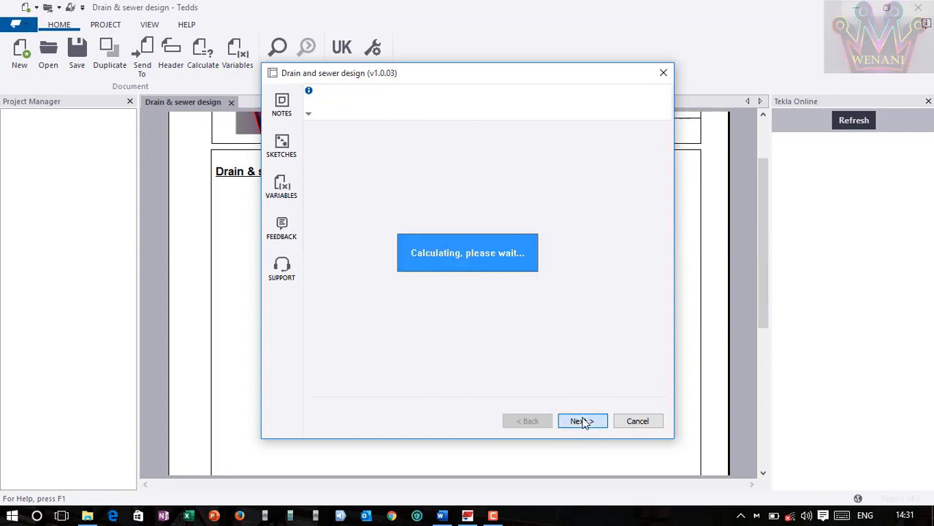
Accept the passing results with a sketch and finish the wizard into the document
click(581, 421)
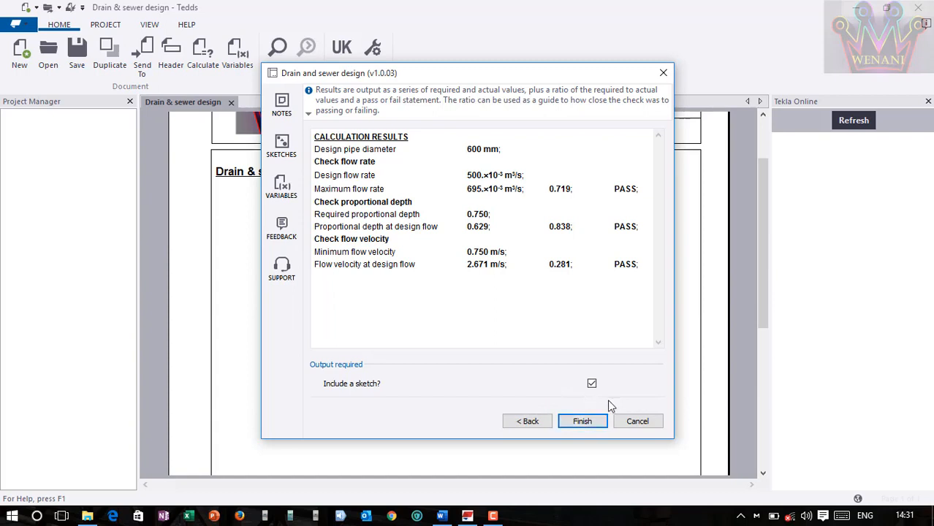
click(582, 421)
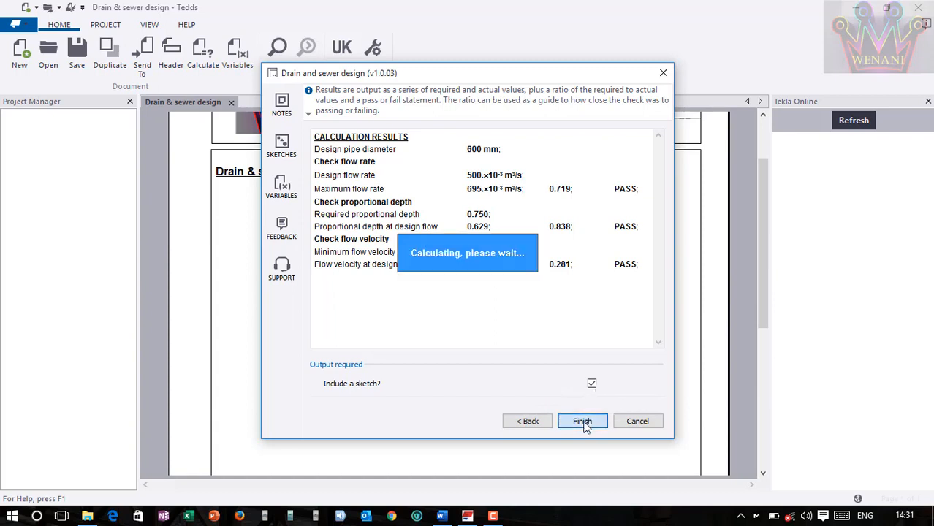
click(582, 420)
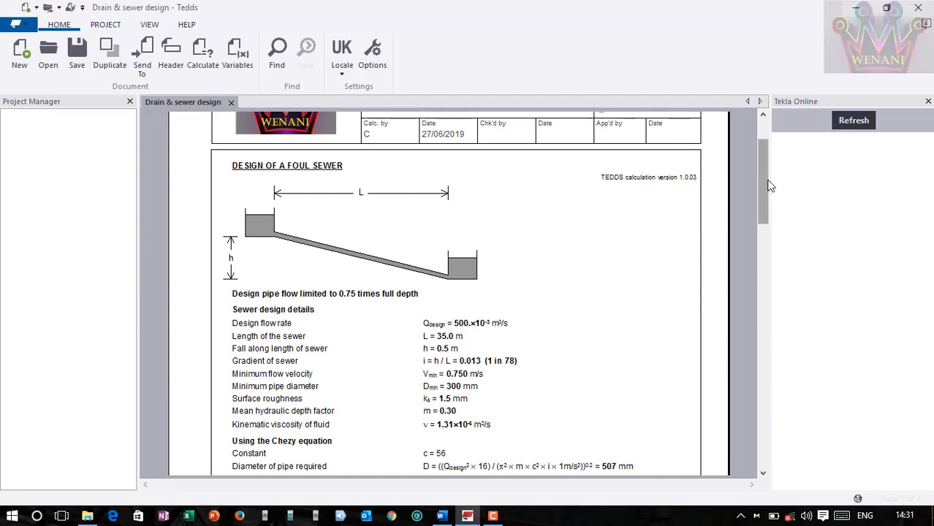
scroll(down, 3)
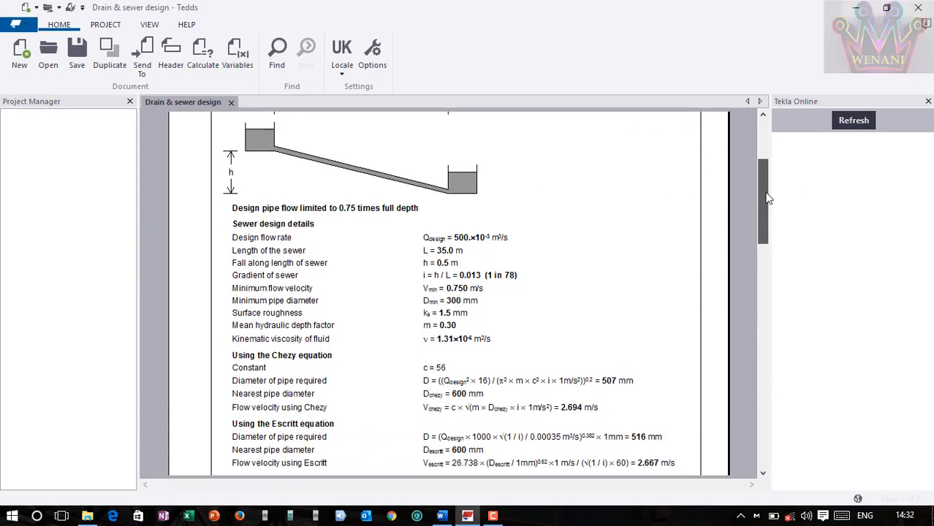
scroll(down, 3)
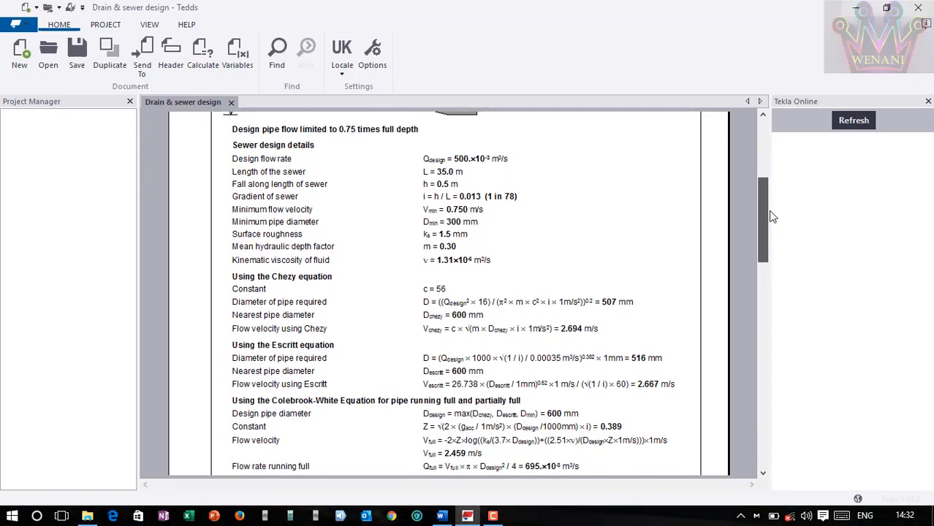
scroll(down, 3)
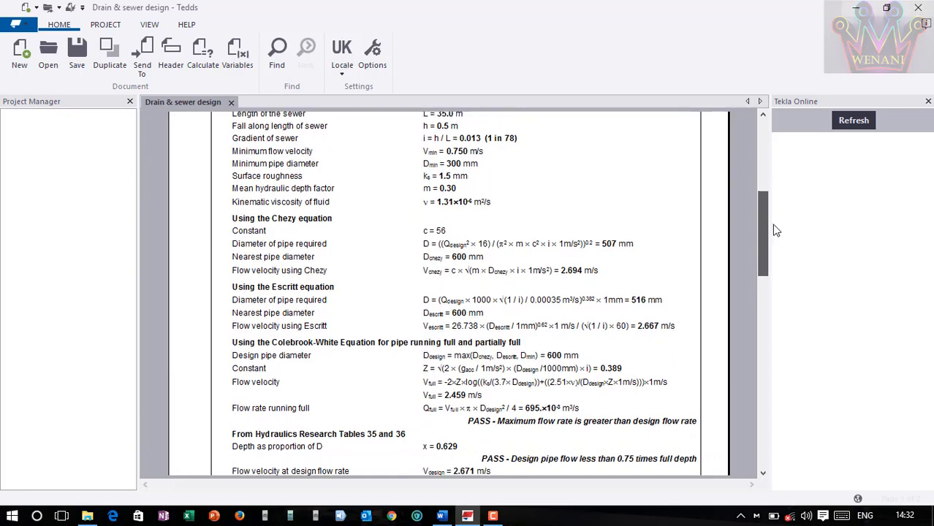
scroll(down, 3)
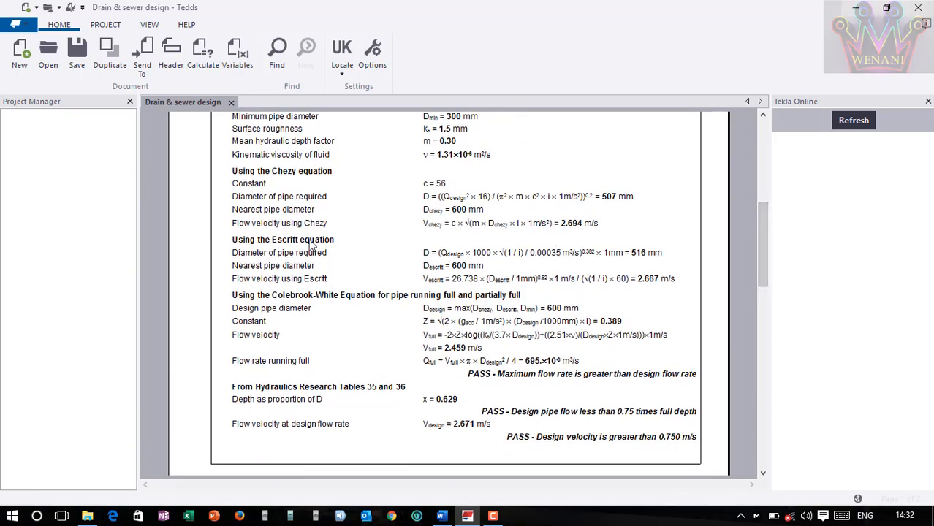
mouse_move(602, 382)
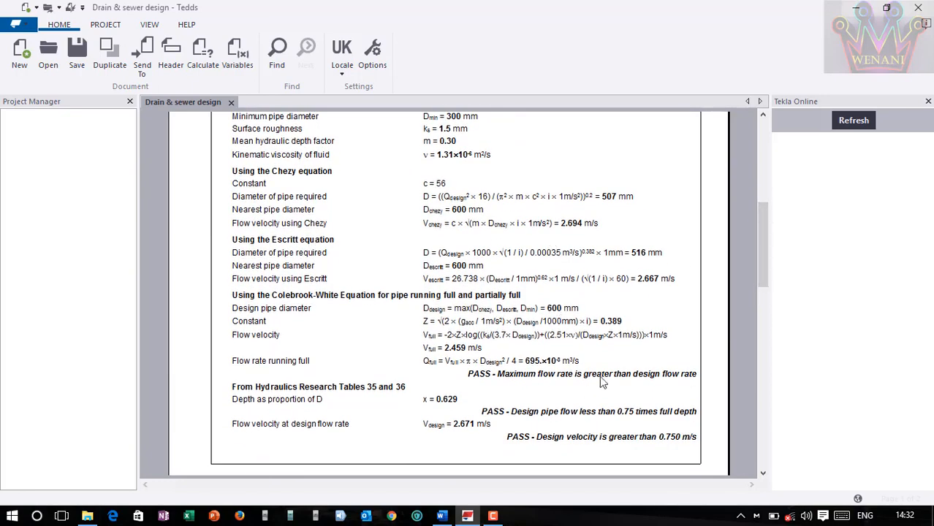
mouse_move(520, 427)
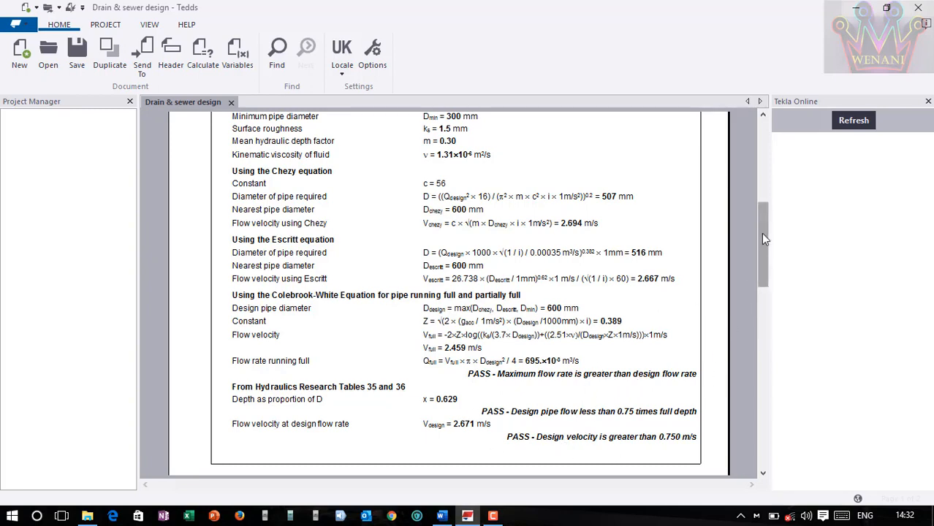
scroll(down, 3)
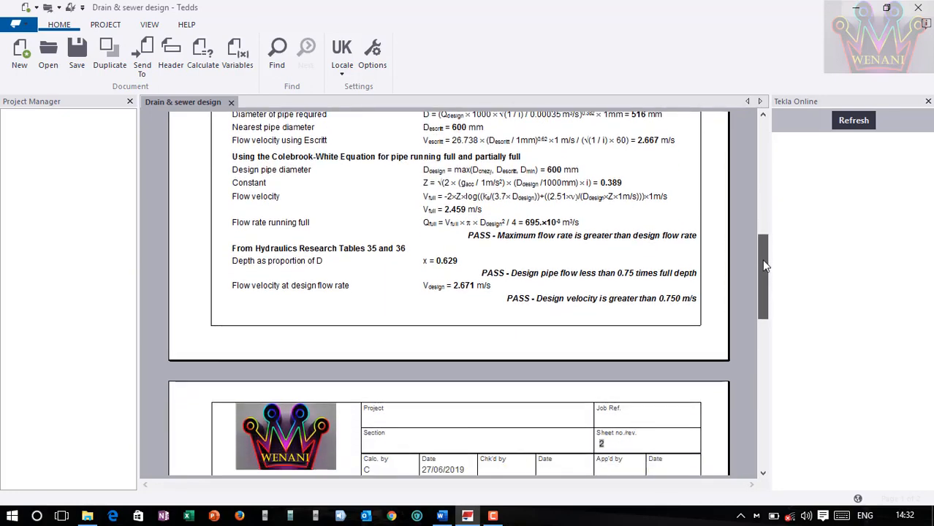
scroll(down, 3)
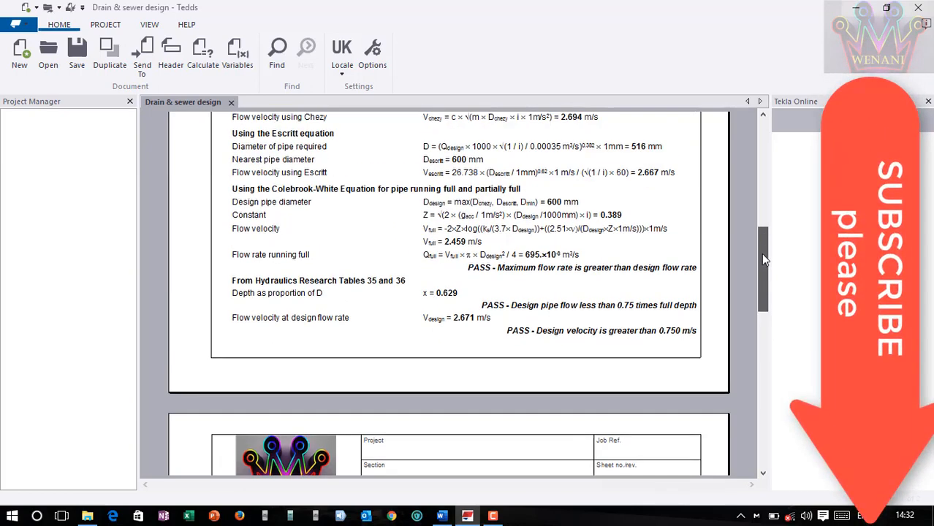
scroll(down, 3)
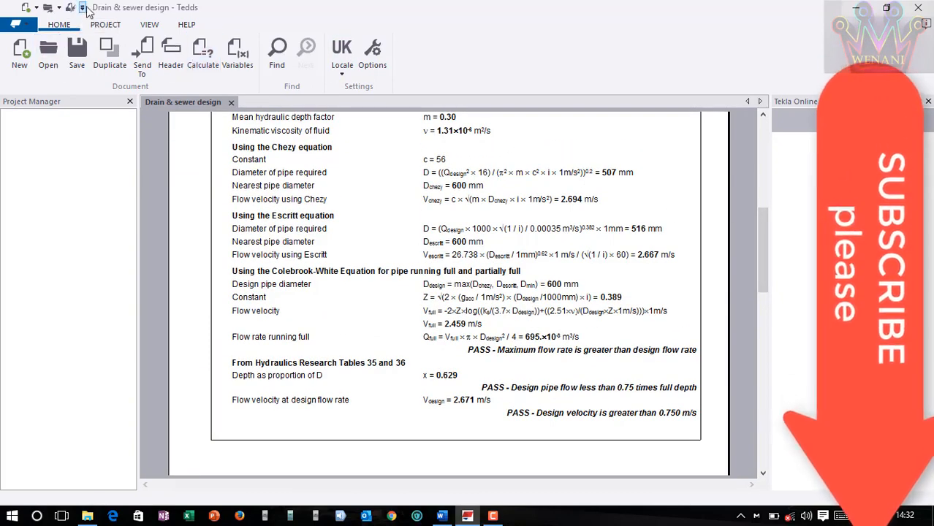
mouse_move(70, 7)
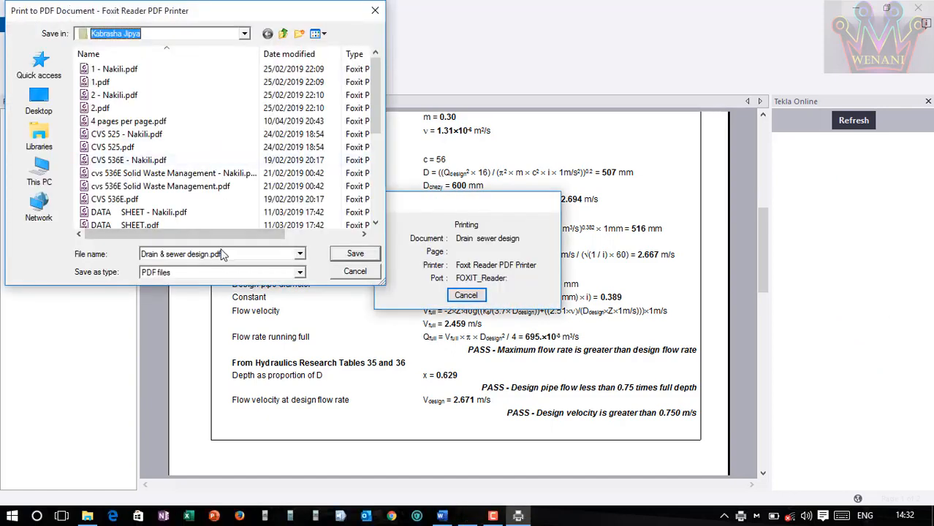
Save the printed calculation as Drain & sewer design2.pdf
click(219, 254)
text(2)
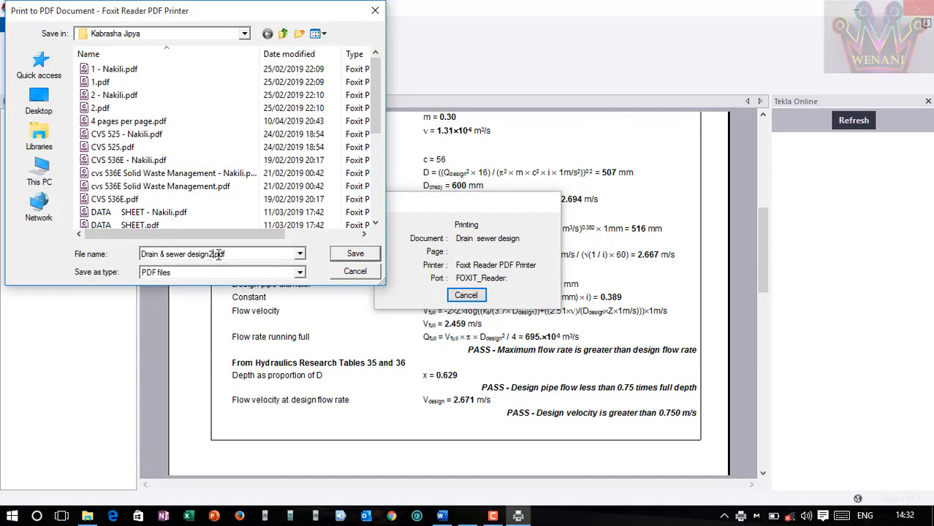
click(355, 255)
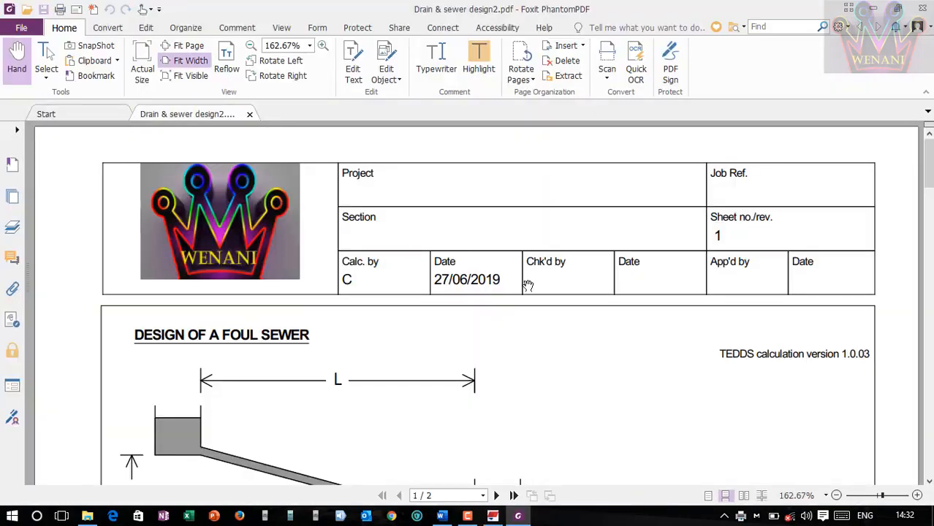
Review the exported PDF and turn on Edit Text mode in Foxit PhantomPDF
scroll(down, 3)
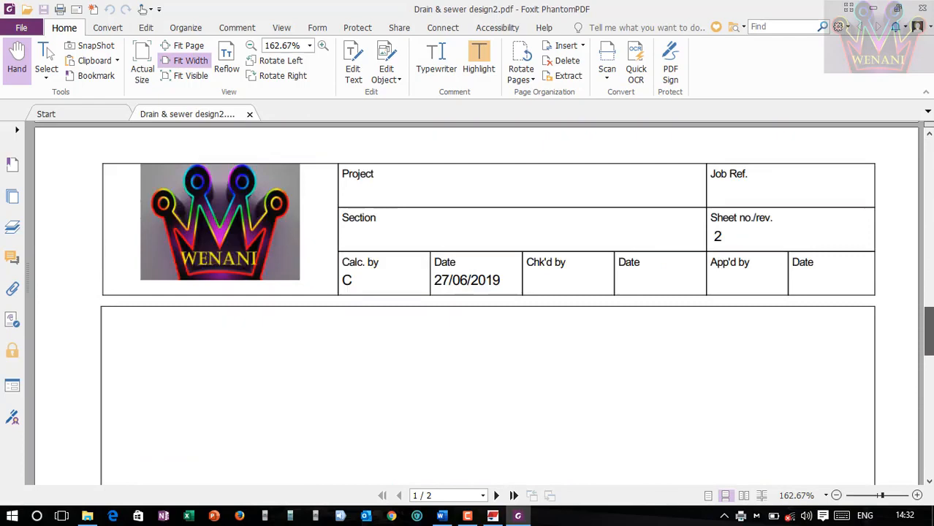
scroll(down, 3)
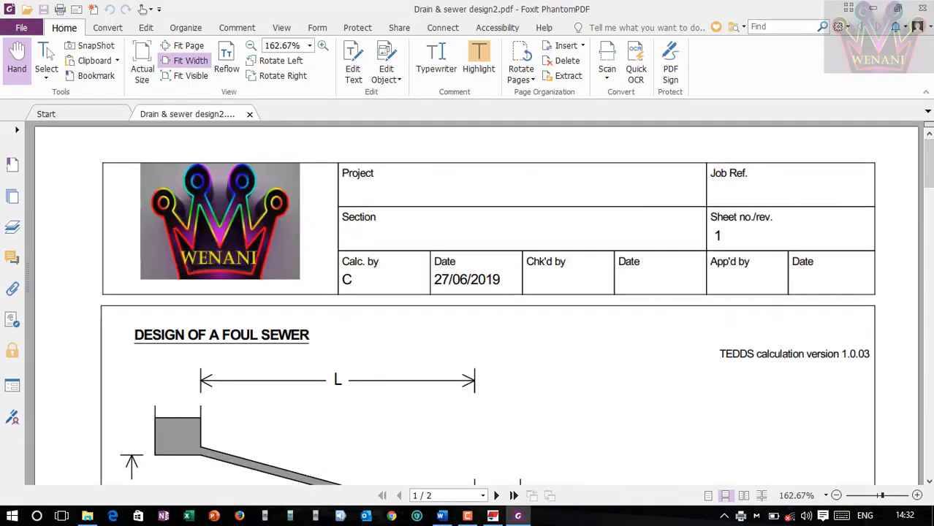
scroll(down, 3)
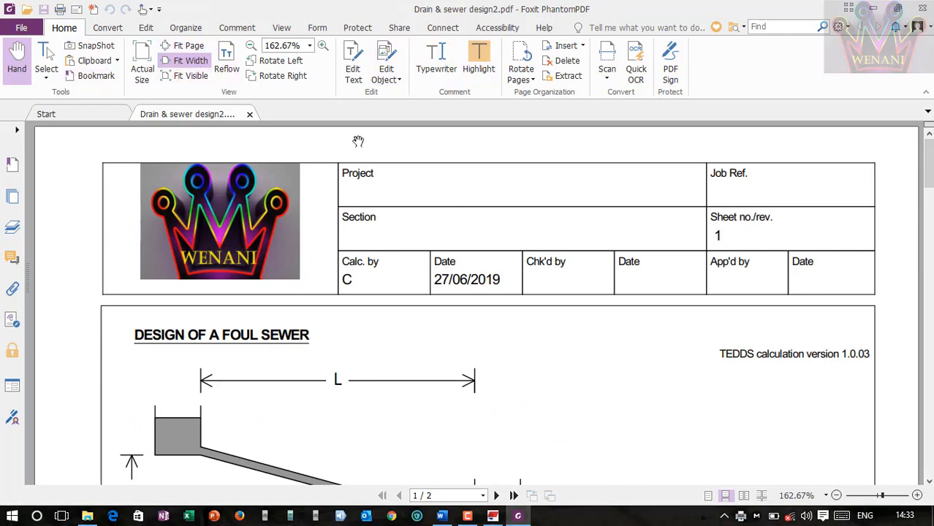
click(144, 28)
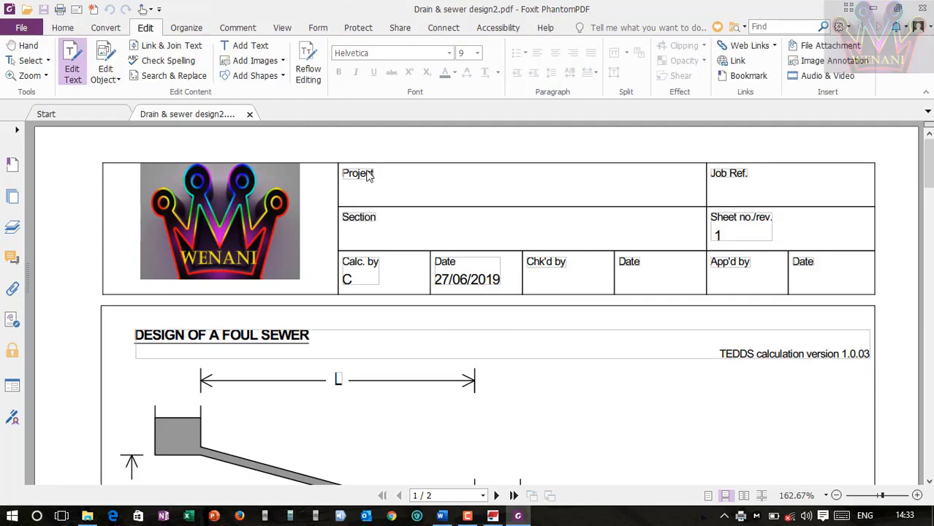
Edit the Project label on the first sheet and review the calculation pages through the PASS checks
double_click(358, 172)
text(P)
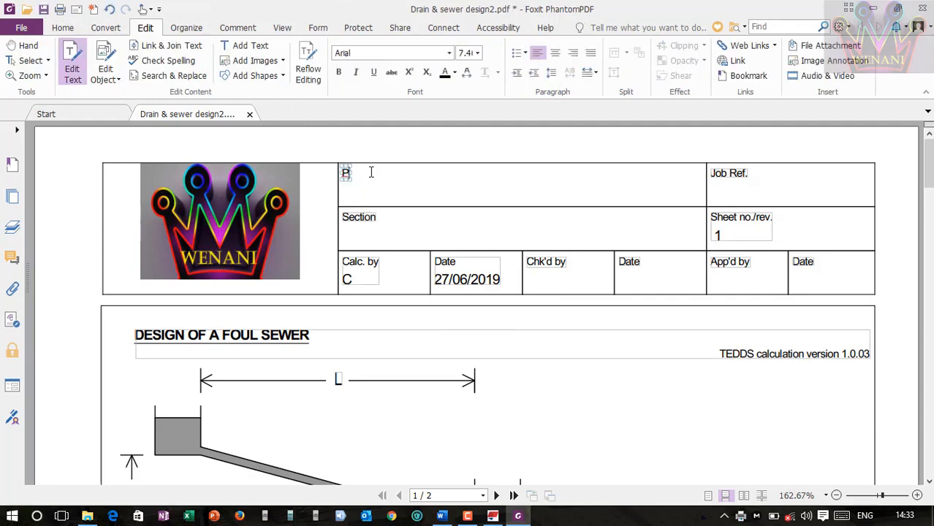
mouse_move(420, 152)
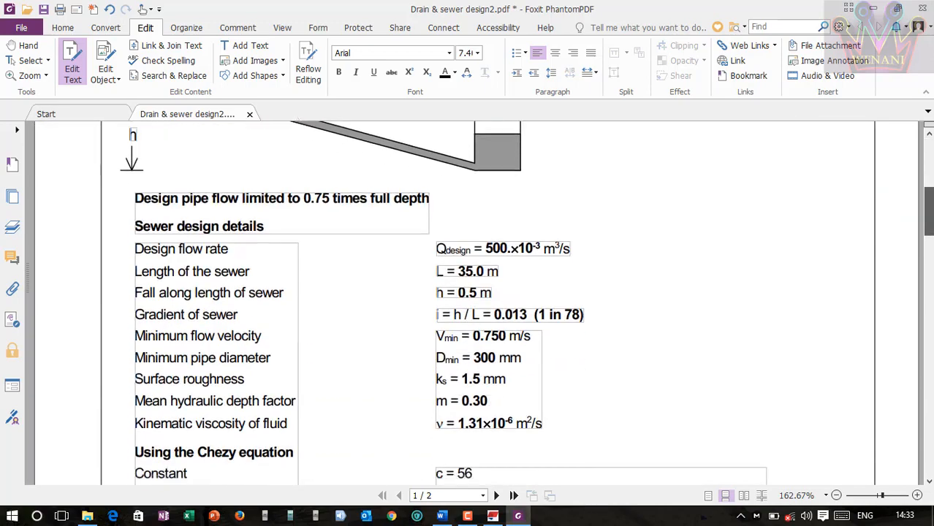
scroll(down, 3)
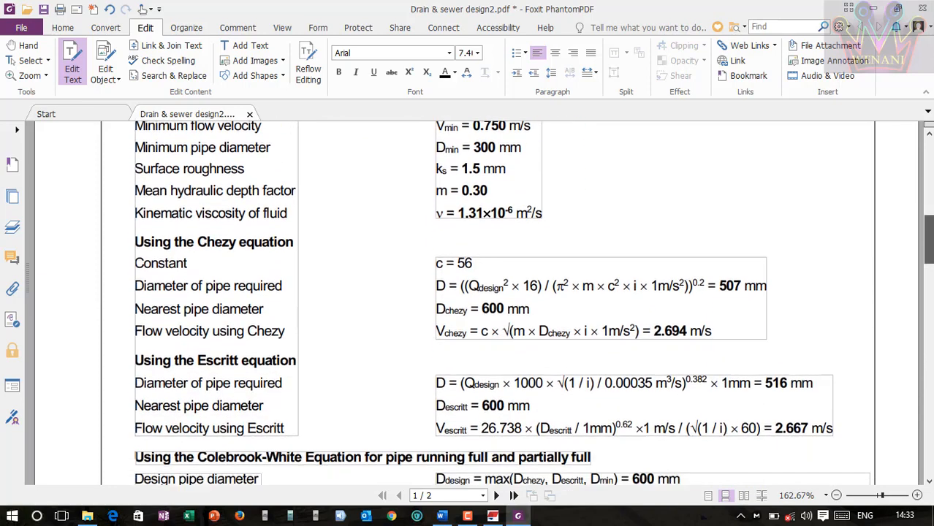
scroll(down, 3)
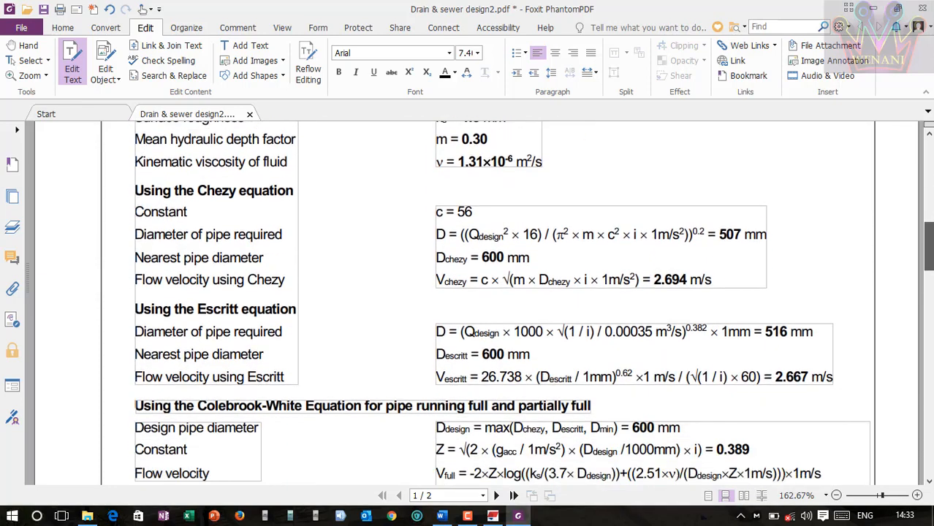
scroll(down, 3)
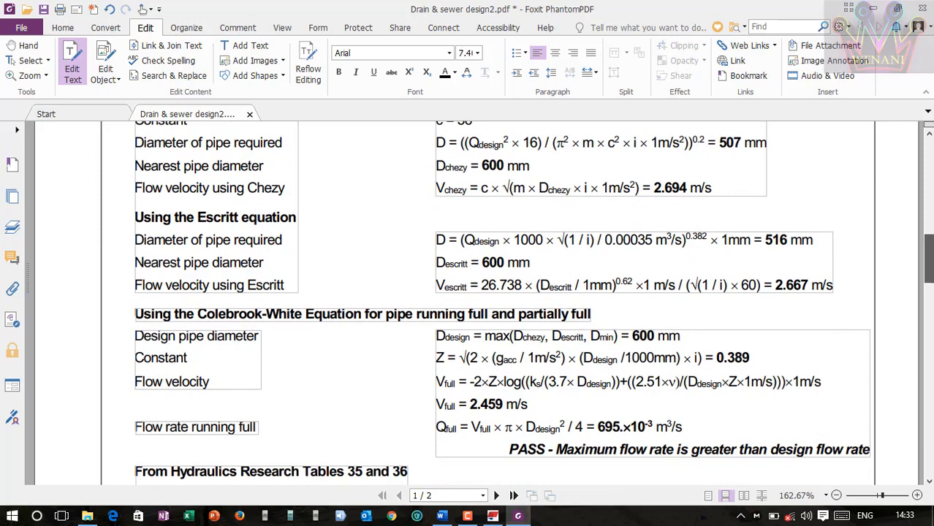
scroll(down, 3)
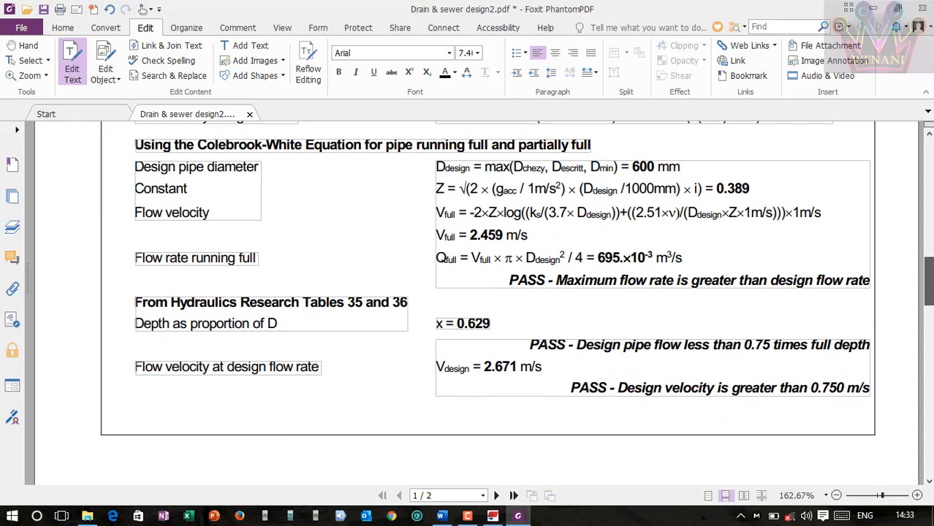
scroll(down, 3)
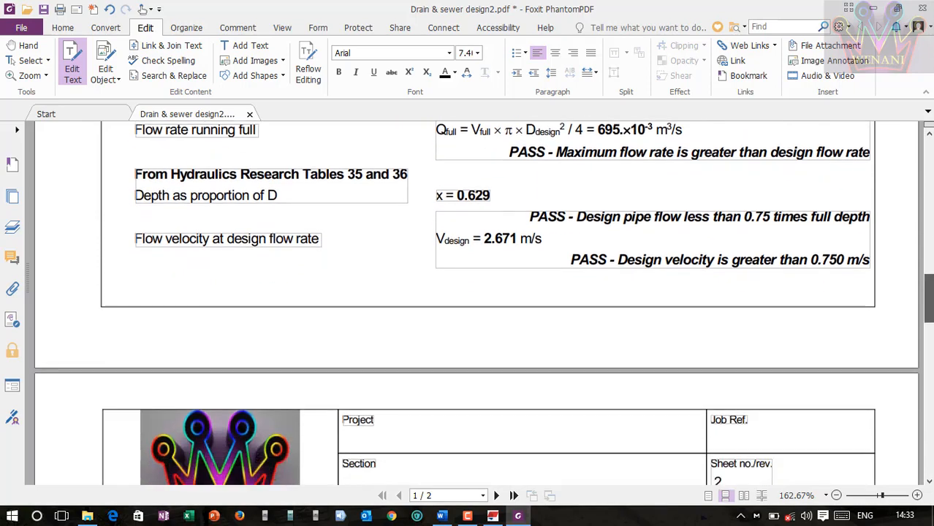
scroll(down, 3)
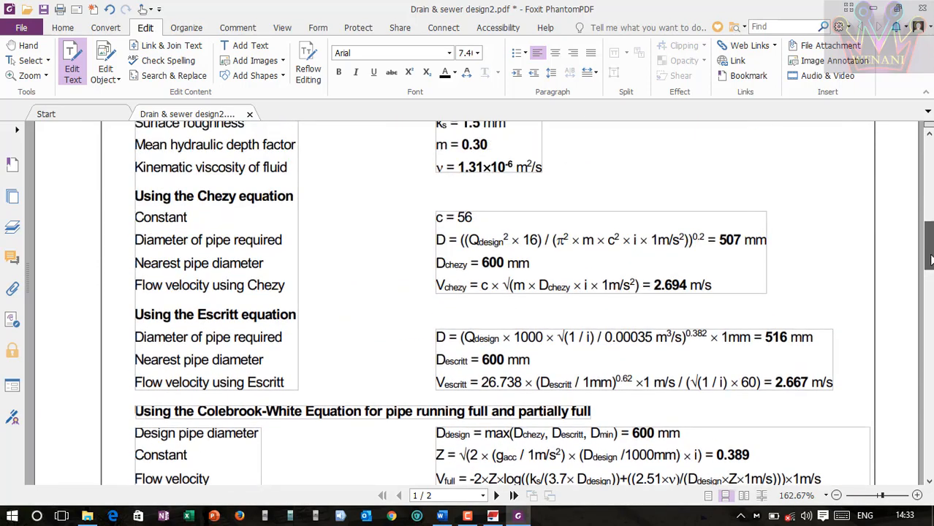